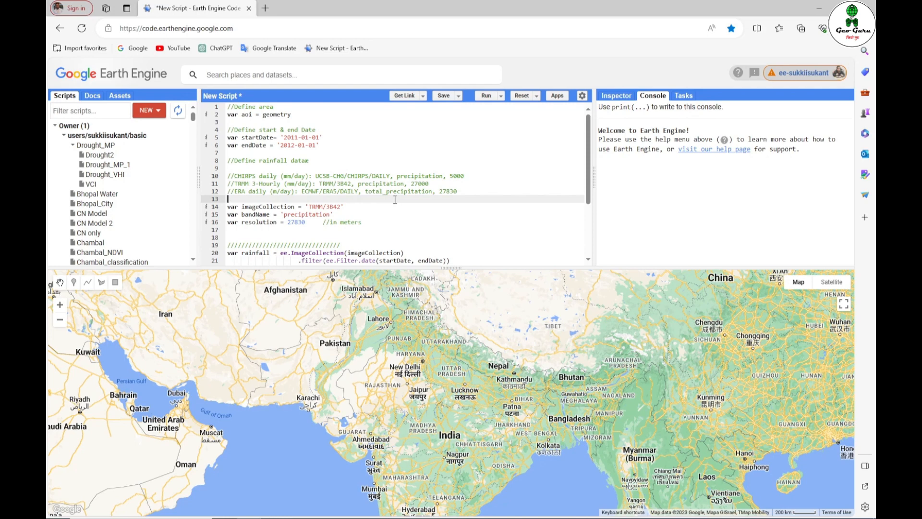
pyautogui.moveTo(421, 210)
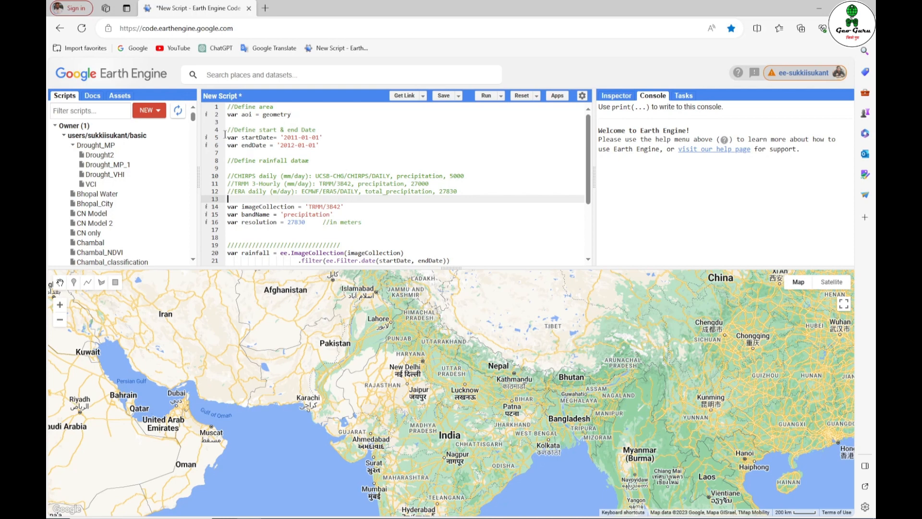
# Show the account's uploaded assets in the left panel.
pyautogui.click(119, 95)
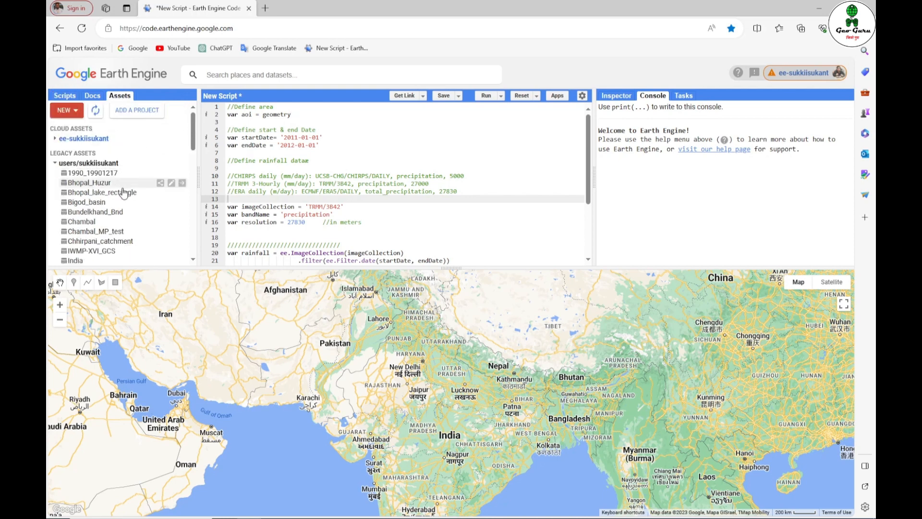
pyautogui.moveTo(183, 183)
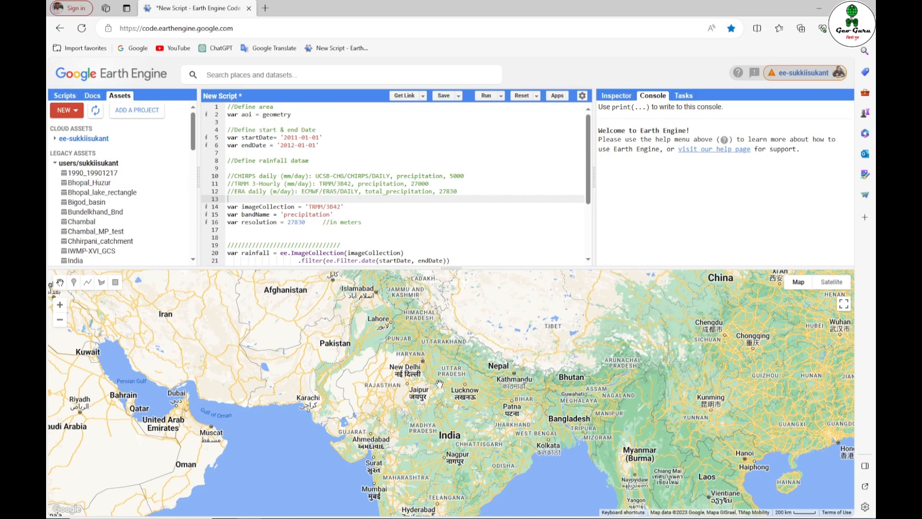
pyautogui.moveTo(432, 379)
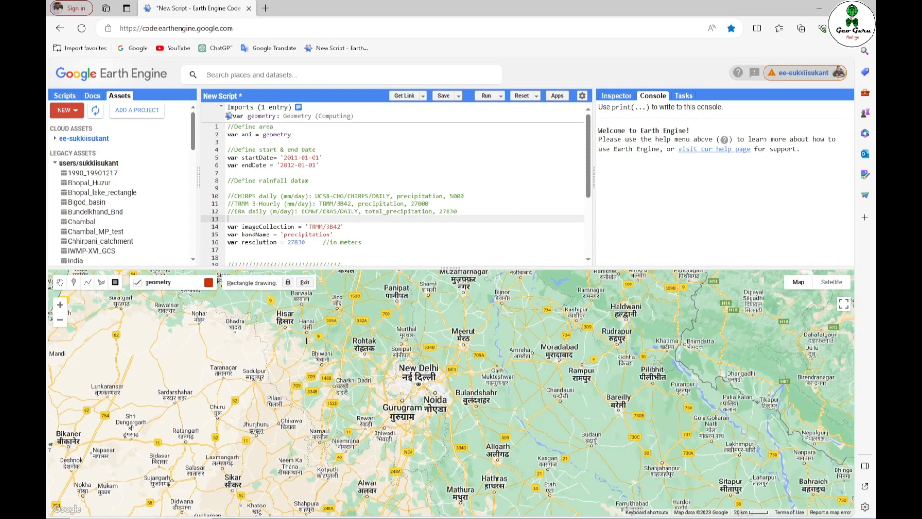
# Draw the study rectangle over New Delhi and Noida, then pick out the end date for editing.
pyautogui.moveTo(386, 343); pyautogui.dragTo(467, 433)
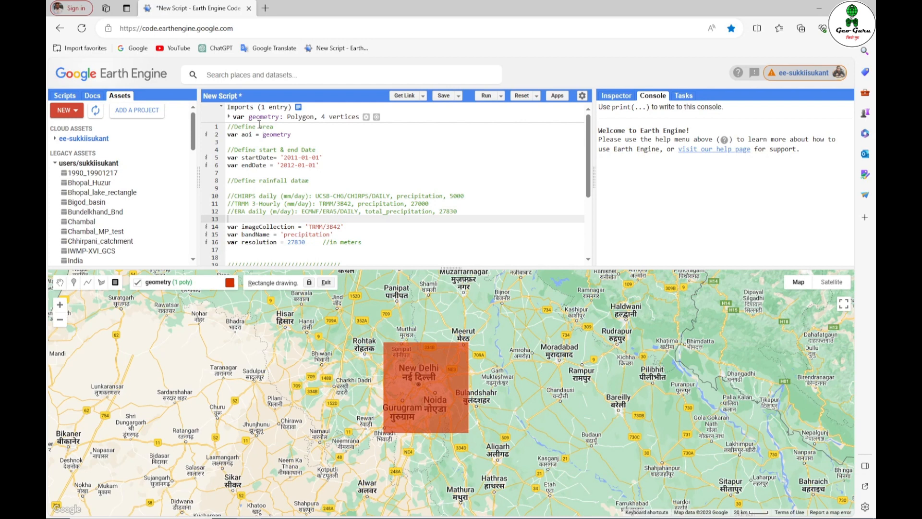
pyautogui.doubleClick(263, 116)
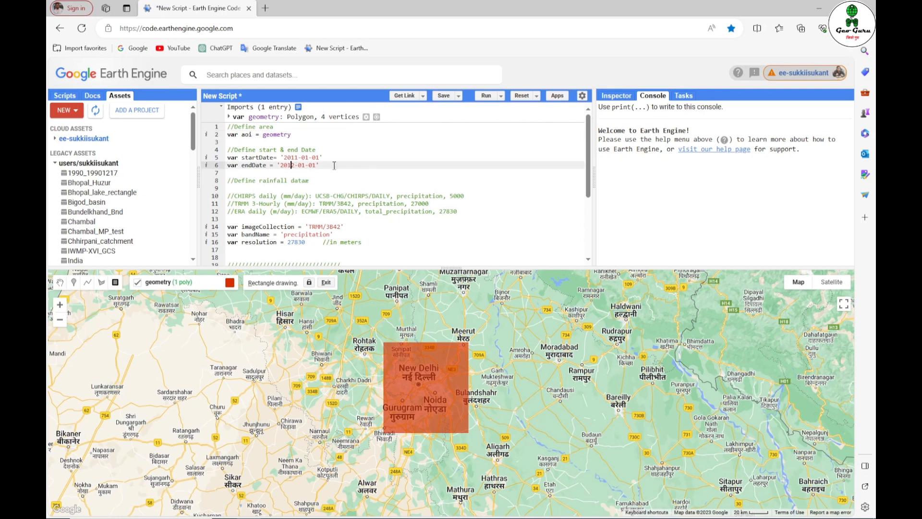
# Set the endDate to 2021-01-01 and copy the 'precipitation' band name.
pyautogui.write('2022')
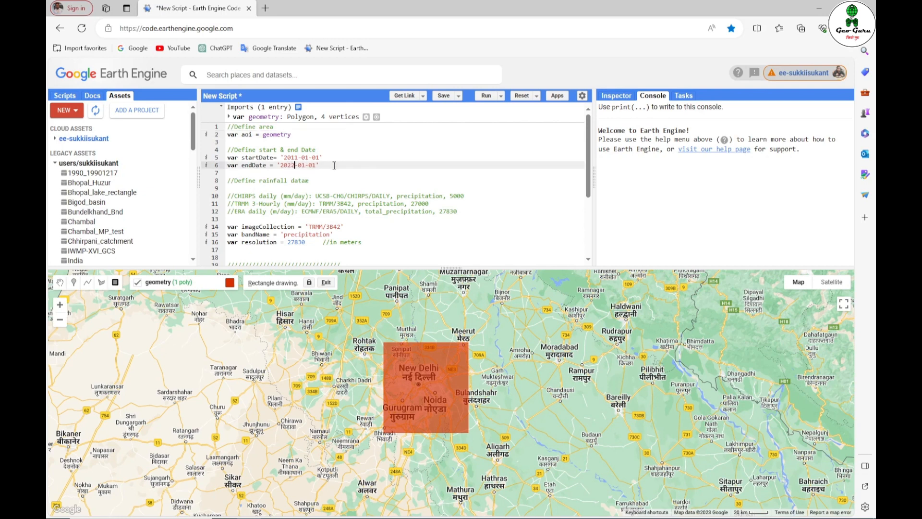
pyautogui.press('Backspace')
pyautogui.write('1')
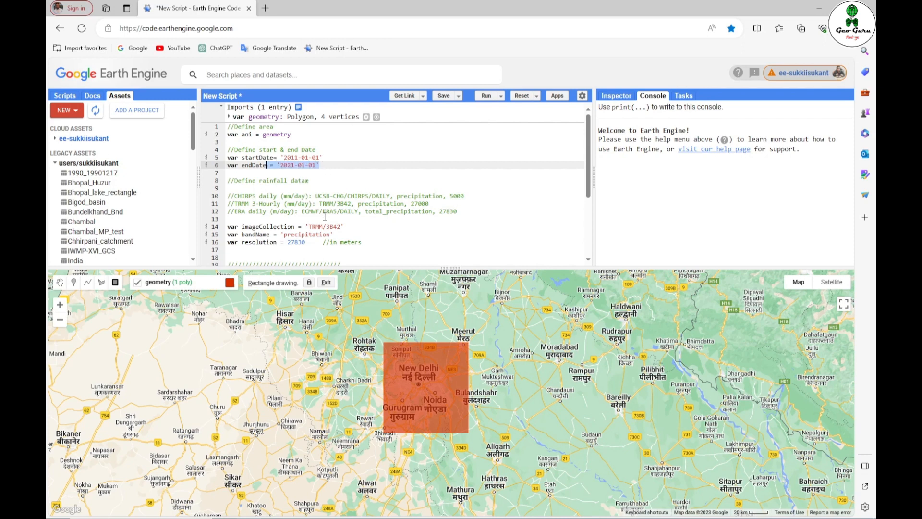
pyautogui.scroll(-3)
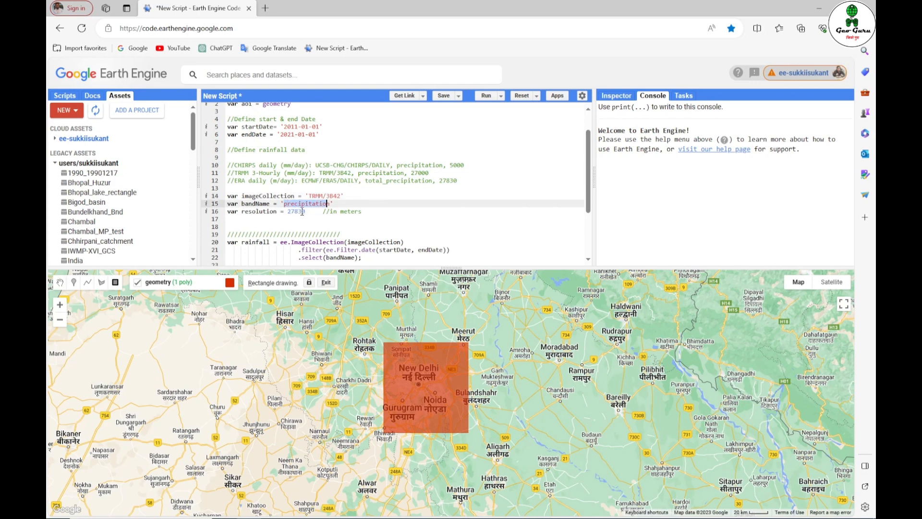
pyautogui.click(309, 211)
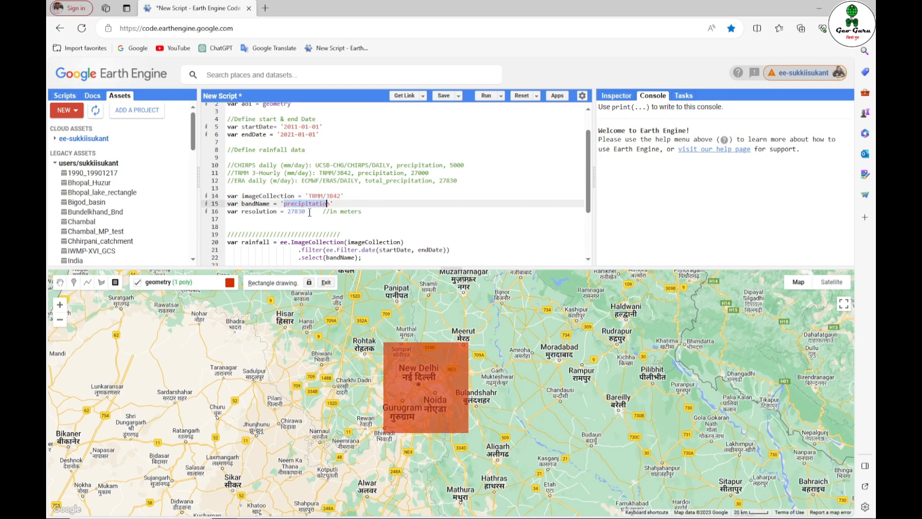
pyautogui.rightClick(305, 204)
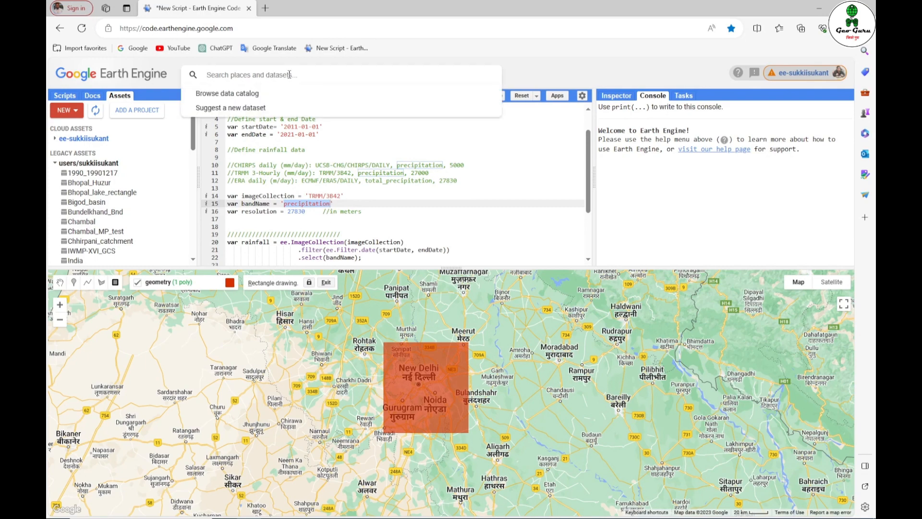
# Search the datasets for 'precipitation' and open the results in the Data Catalog.
pyautogui.write('precipitation')
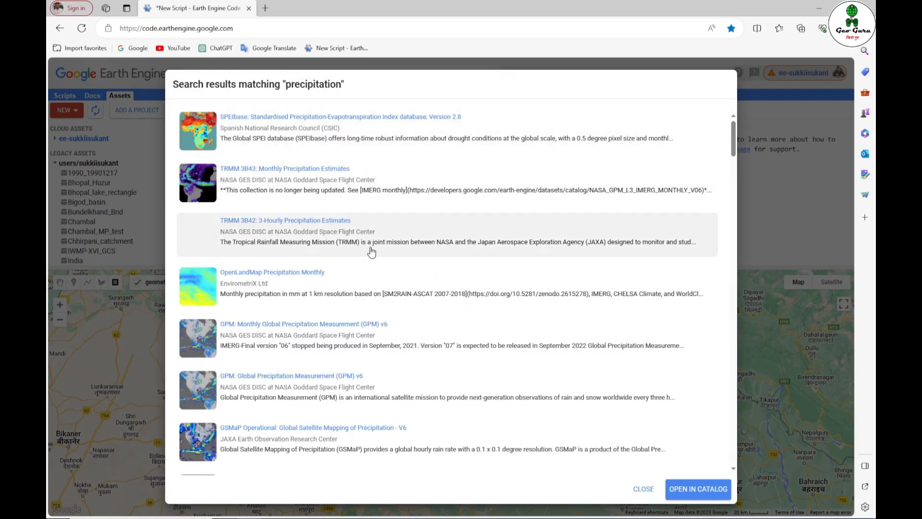
pyautogui.moveTo(380, 240)
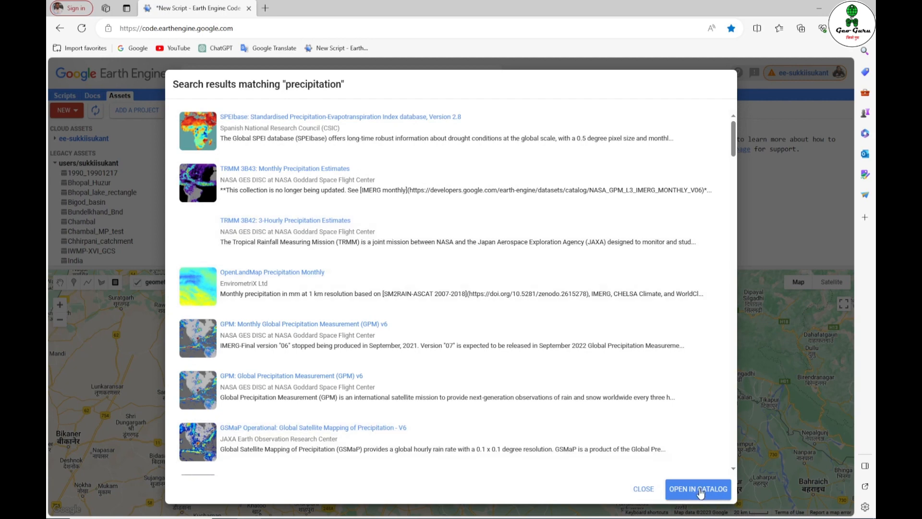
pyautogui.click(697, 489)
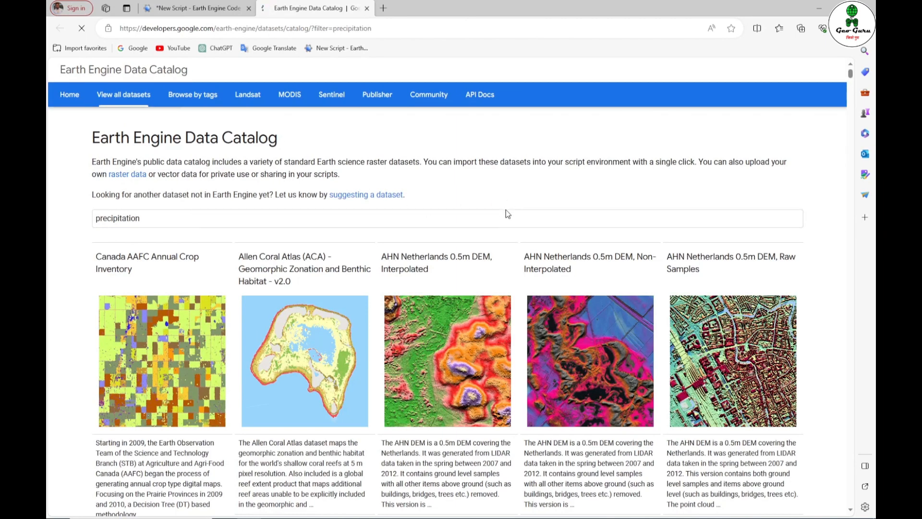
# Locate the CHIRPS Daily precipitation card among the catalog results and open its page.
pyautogui.scroll(-3)
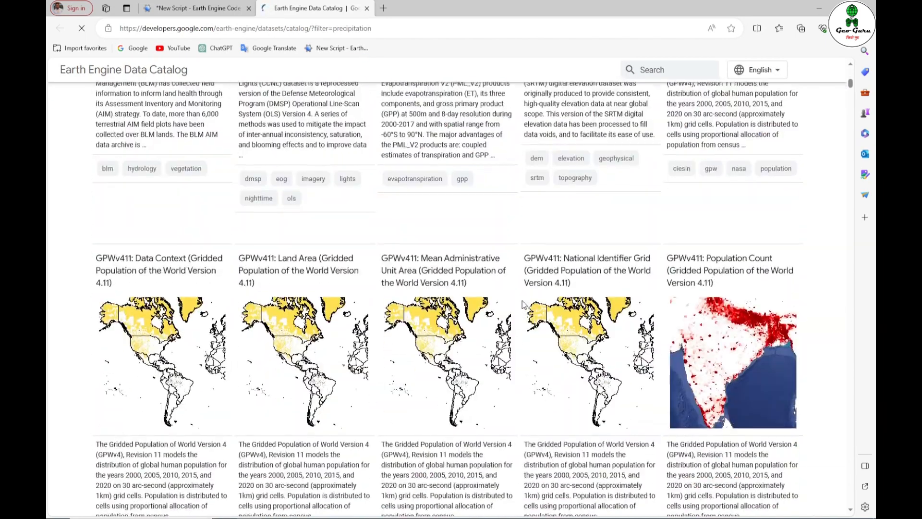
pyautogui.scroll(-3)
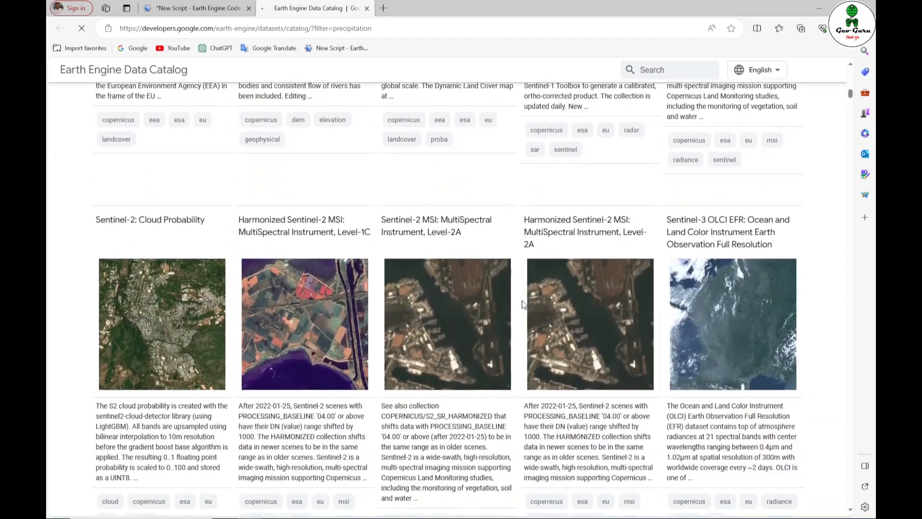
pyautogui.scroll(-3)
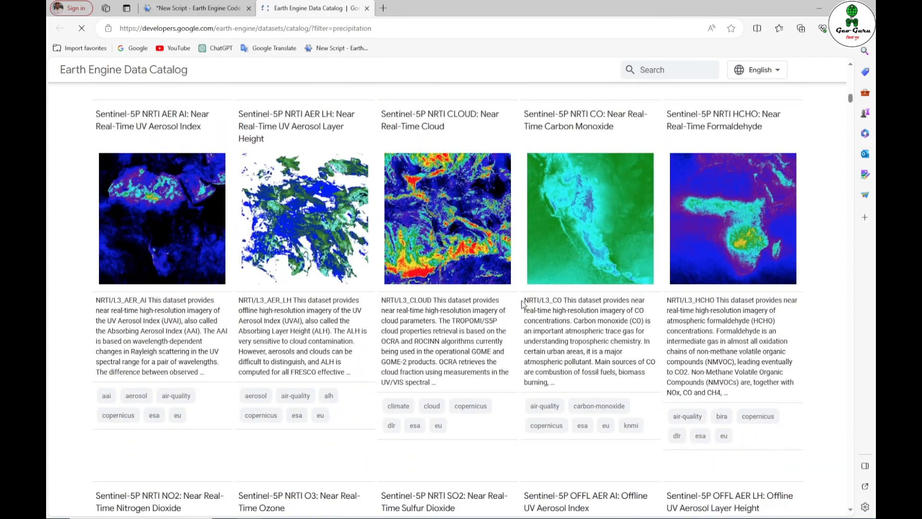
pyautogui.moveTo(551, 192)
pyautogui.write('chirps')
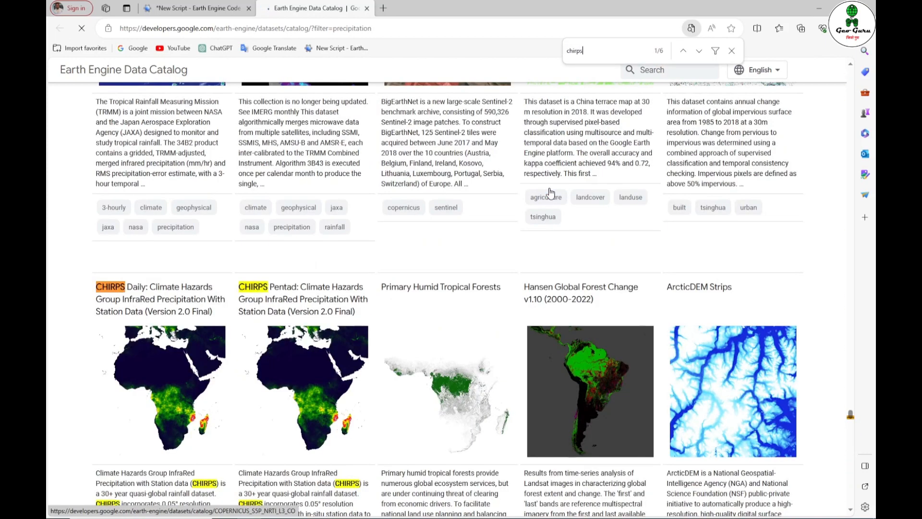
pyautogui.scroll(-3)
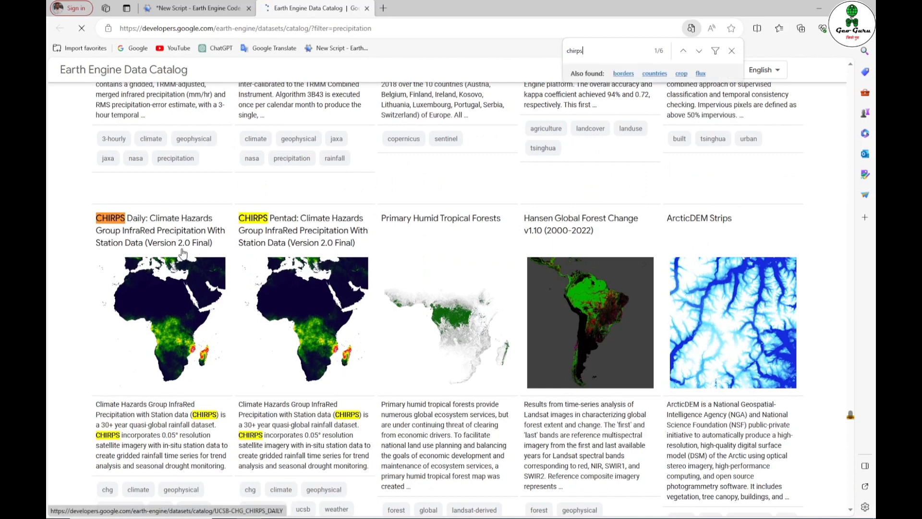
pyautogui.click(159, 230)
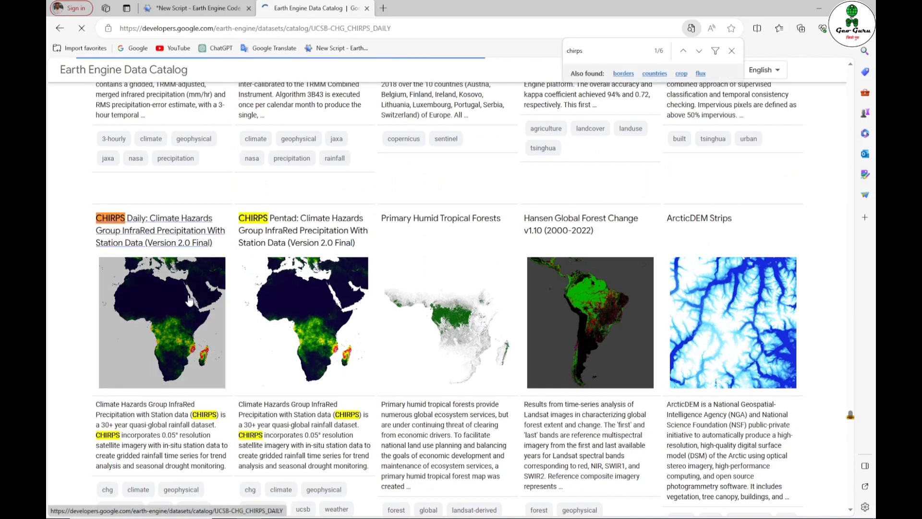
pyautogui.moveTo(169, 327)
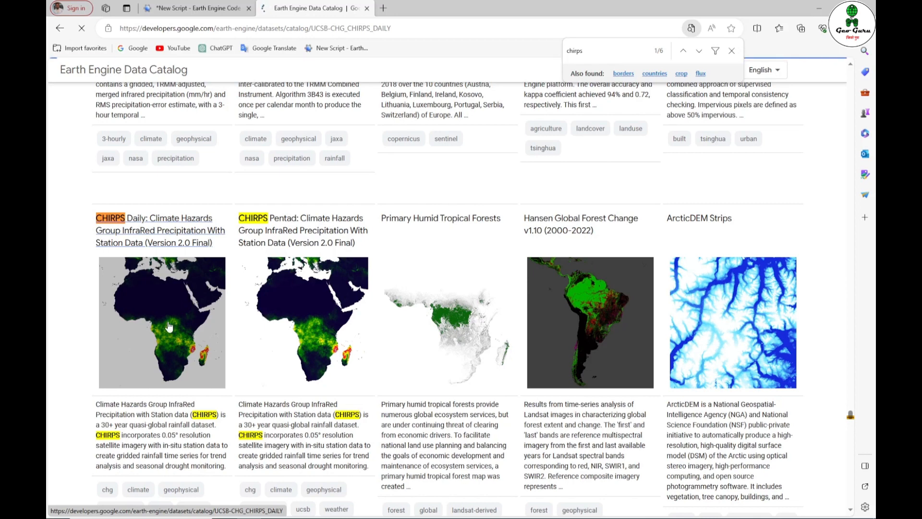
pyautogui.click(152, 231)
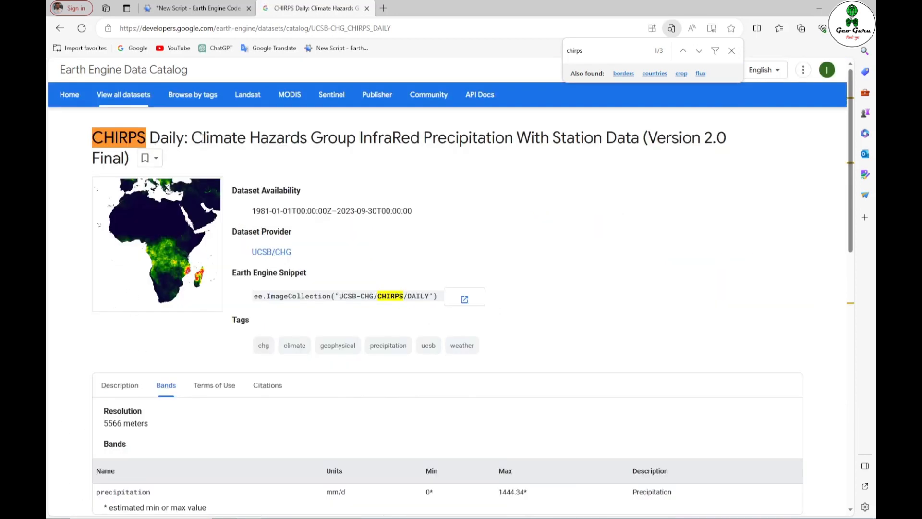
# Review the CHIRPS Daily description and bands, taking the UCSB-CHG/CHIRPS/DAILY collection ID to the script.
pyautogui.scroll(-3)
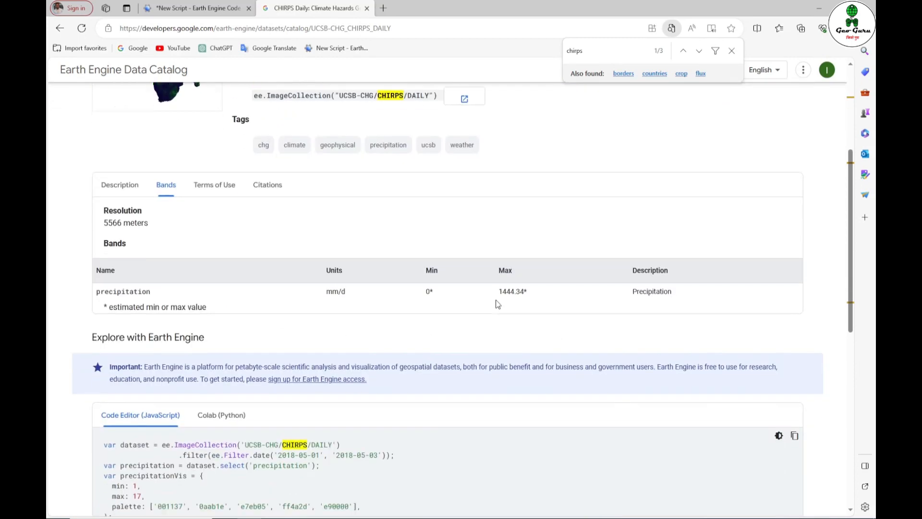
pyautogui.click(119, 185)
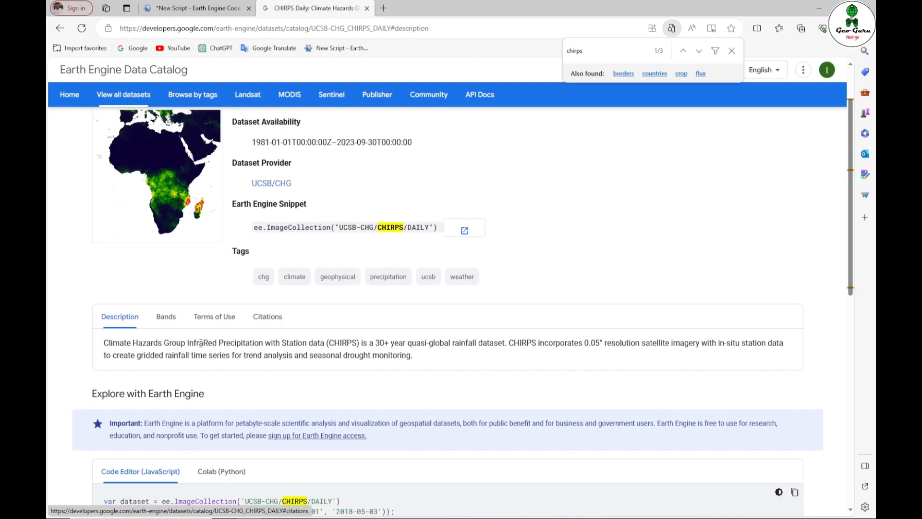
pyautogui.click(165, 317)
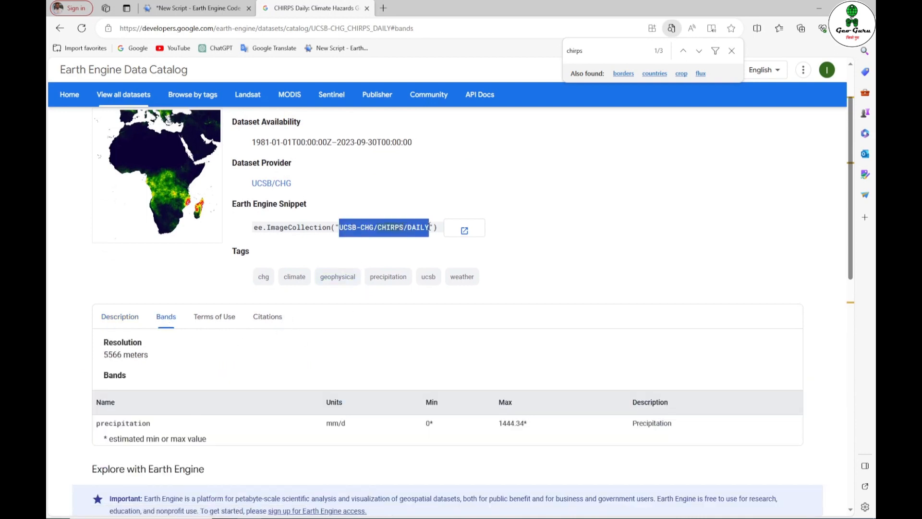
pyautogui.moveTo(247, 95)
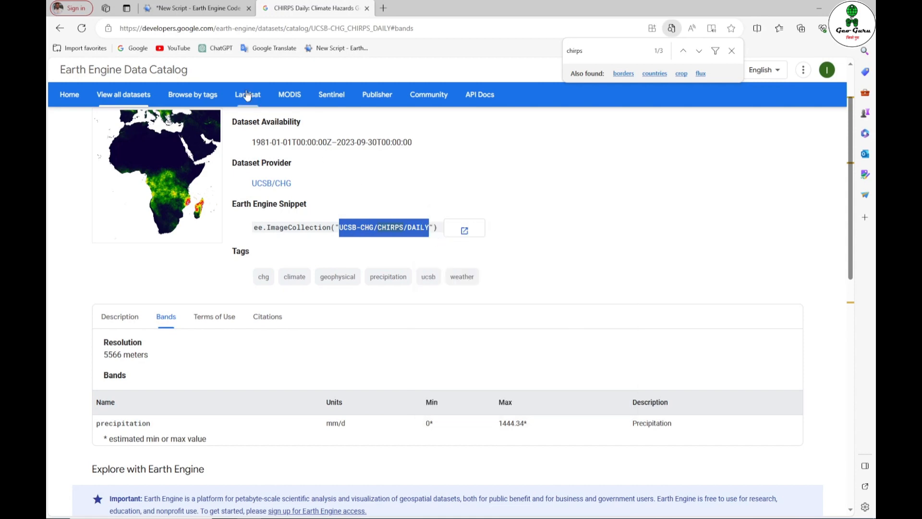
pyautogui.click(199, 9)
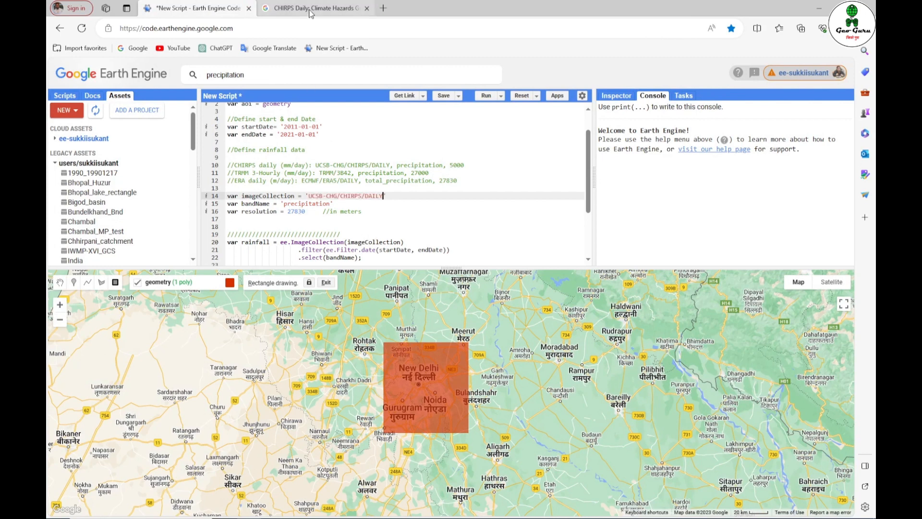
# Copy the CHIRPS dataset ID and 'precipitation' band name into the rainfall script.
pyautogui.click(313, 8)
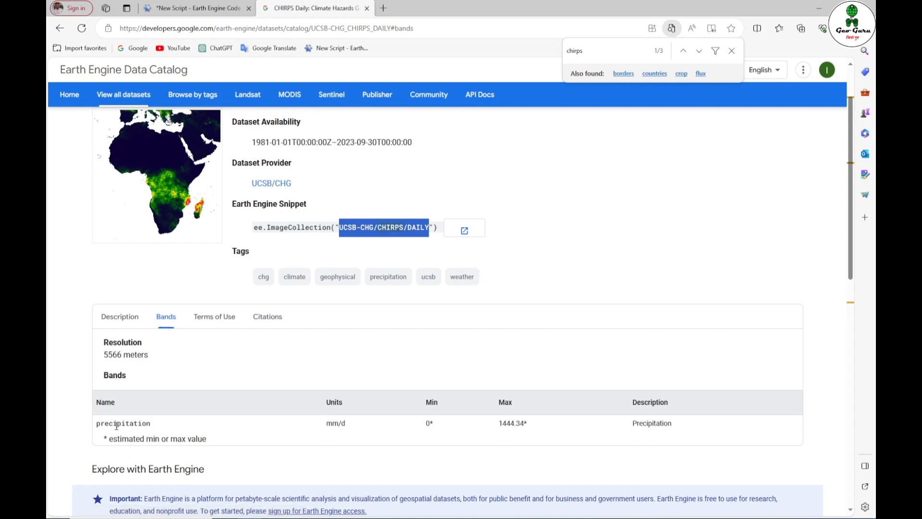
pyautogui.press('F12')
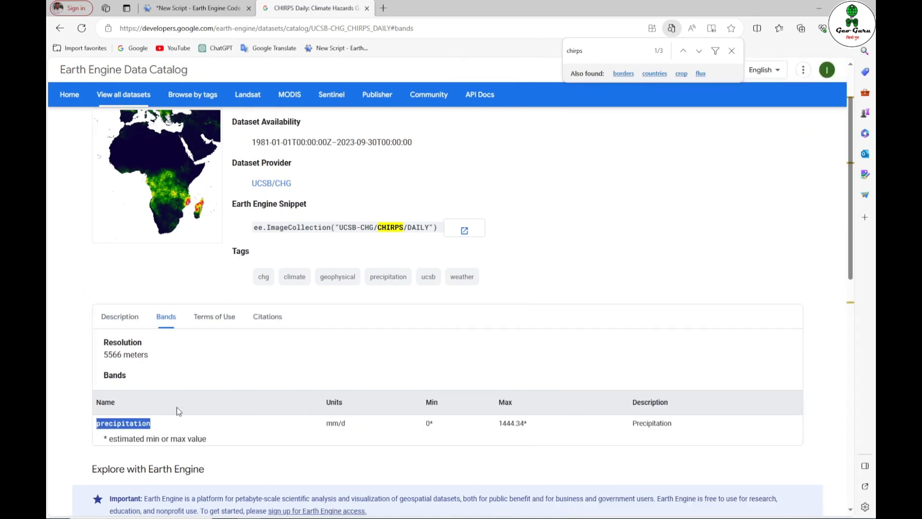
pyautogui.rightClick(123, 423)
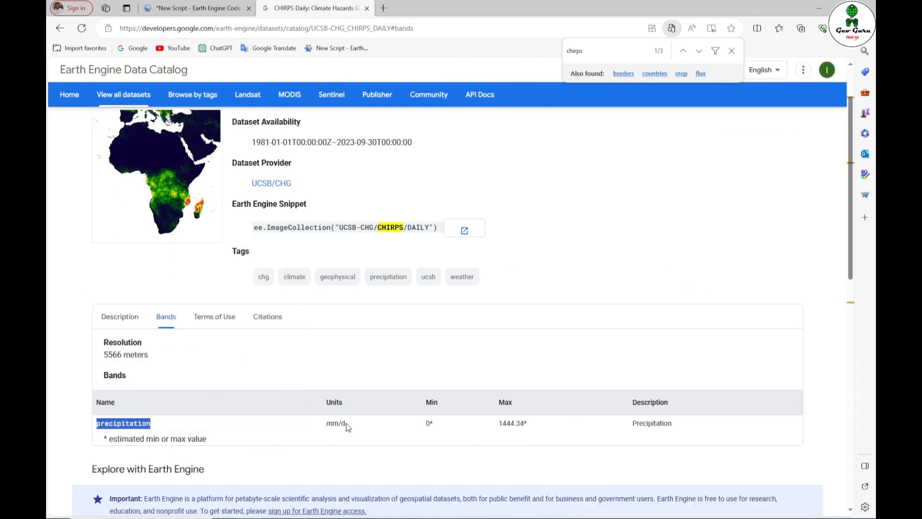
pyautogui.moveTo(335, 427)
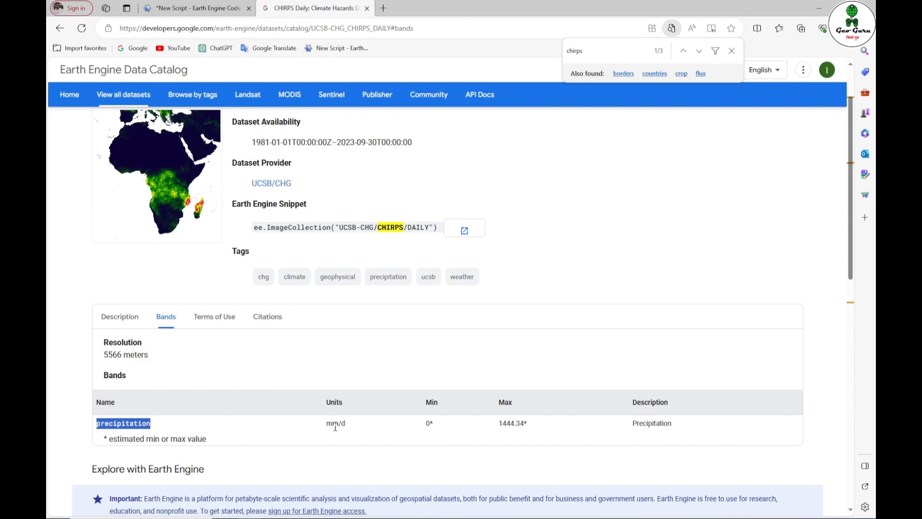
pyautogui.click(198, 8)
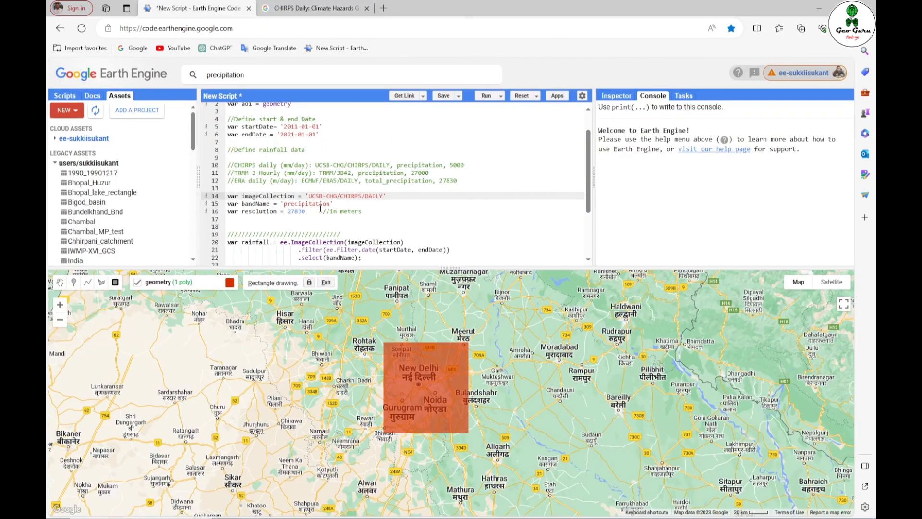
pyautogui.rightClick(304, 204)
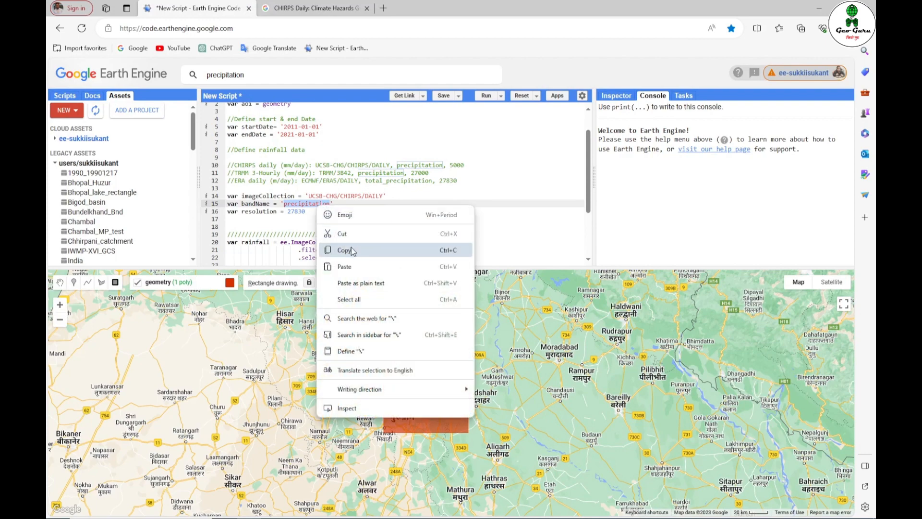
# Copy the 5566-metre resolution value from the CHIRPS catalog page.
pyautogui.click(313, 8)
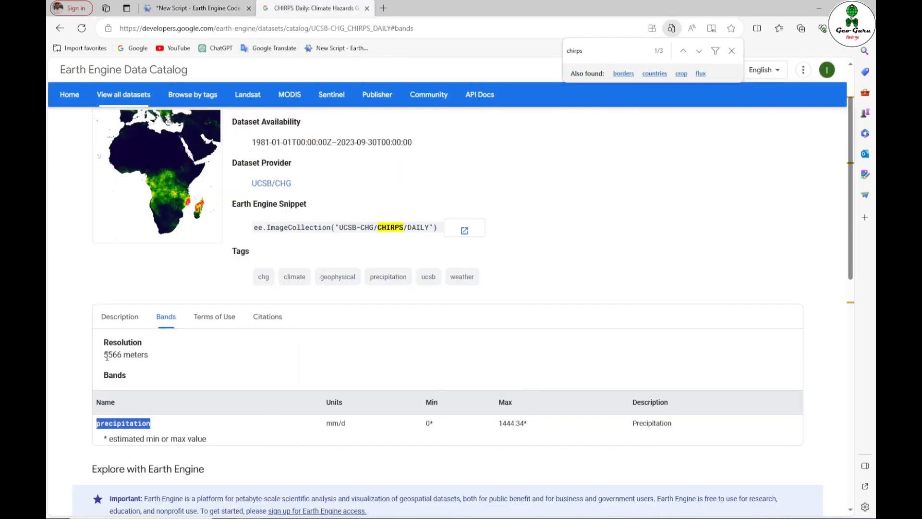
pyautogui.doubleClick(112, 355)
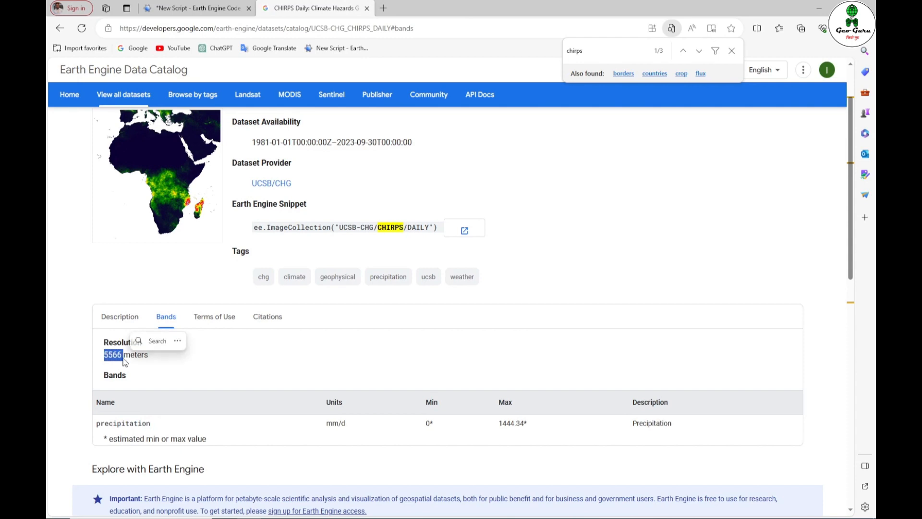
pyautogui.rightClick(111, 356)
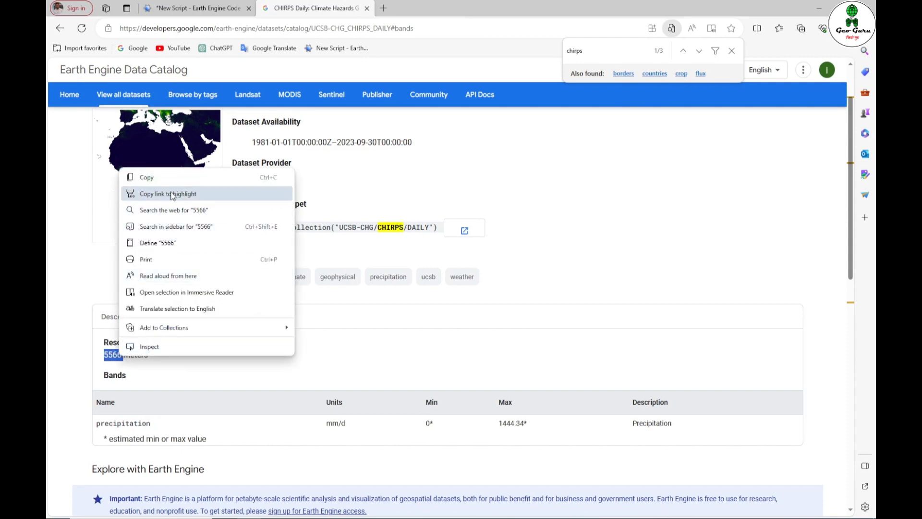
pyautogui.click(194, 8)
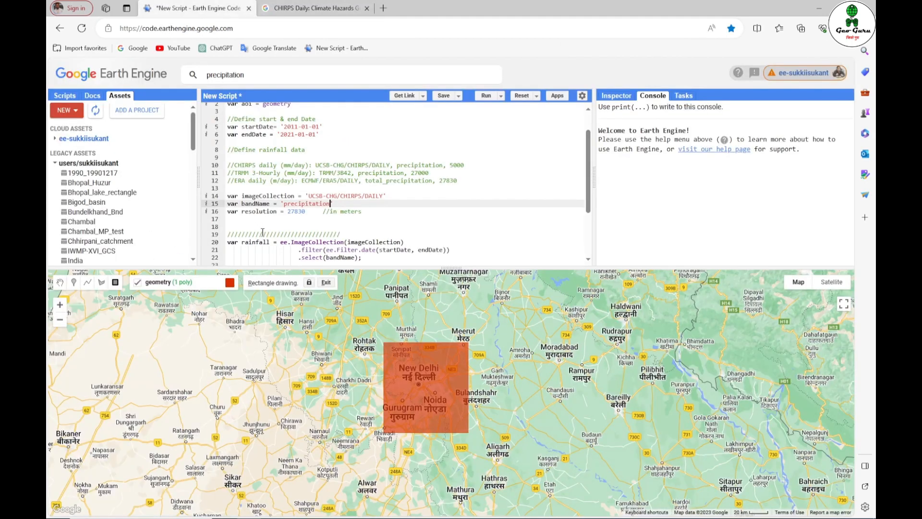
# Replace the script's 27830 resolution with 5566 metres to match CHIRPS.
pyautogui.doubleClick(296, 211)
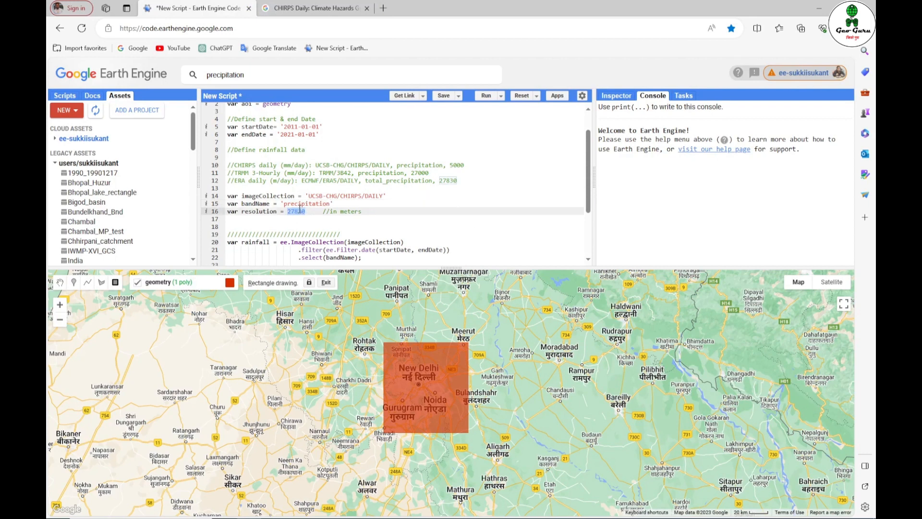
pyautogui.write('5566')
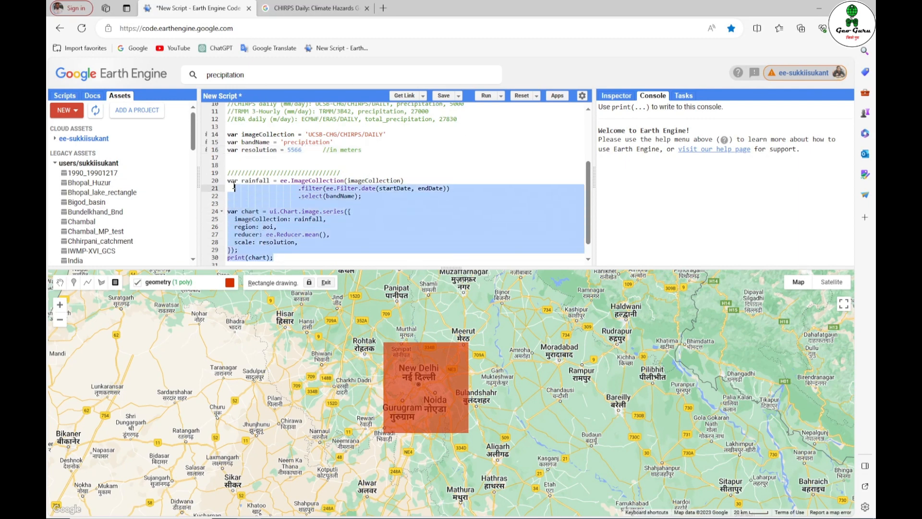
pyautogui.click(326, 234)
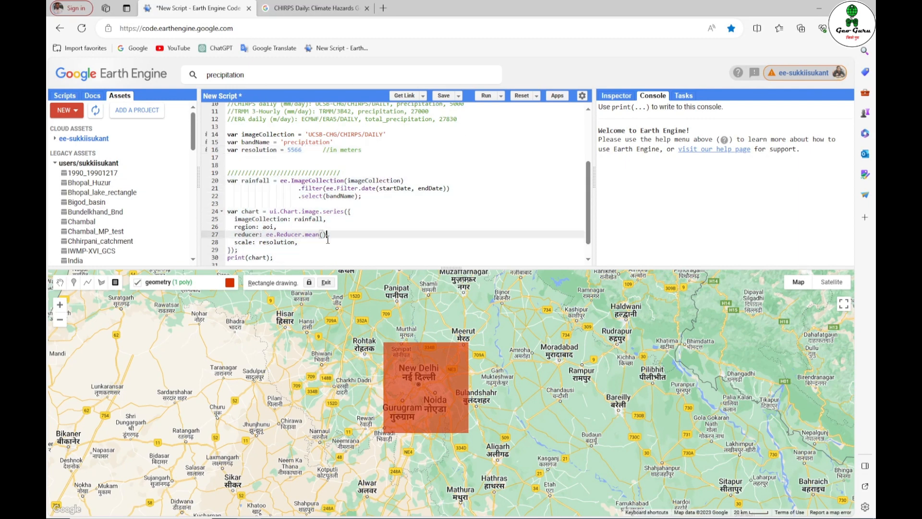
pyautogui.moveTo(403, 223)
pyautogui.write(',')
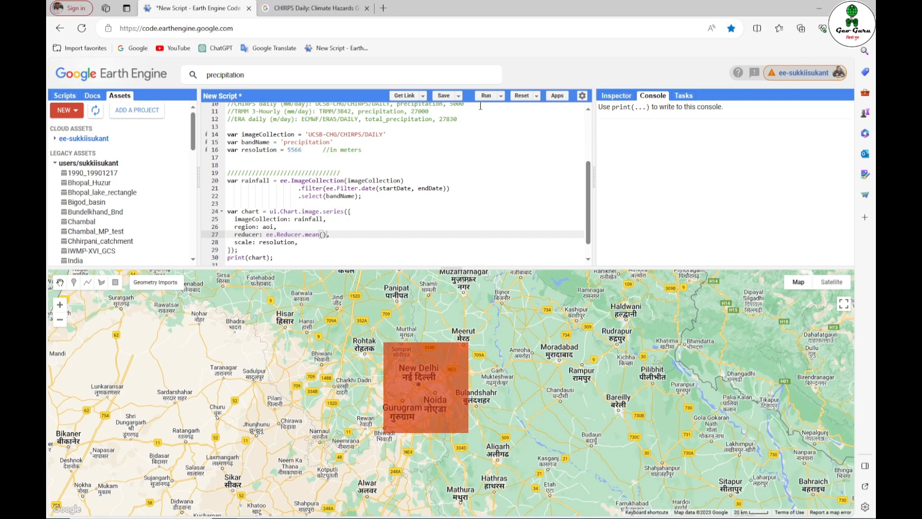
# Run the script to chart CHIRPS daily rainfall and pop the chart out to its own page.
pyautogui.click(486, 95)
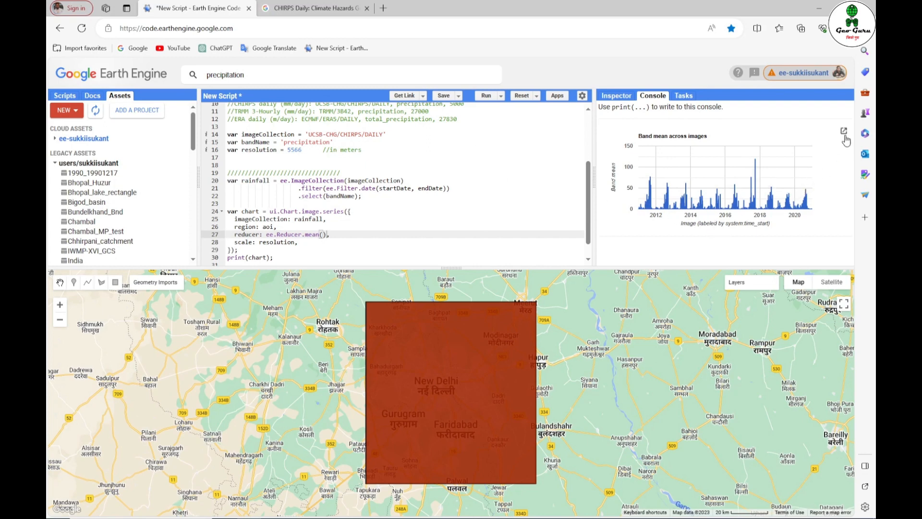
pyautogui.click(843, 130)
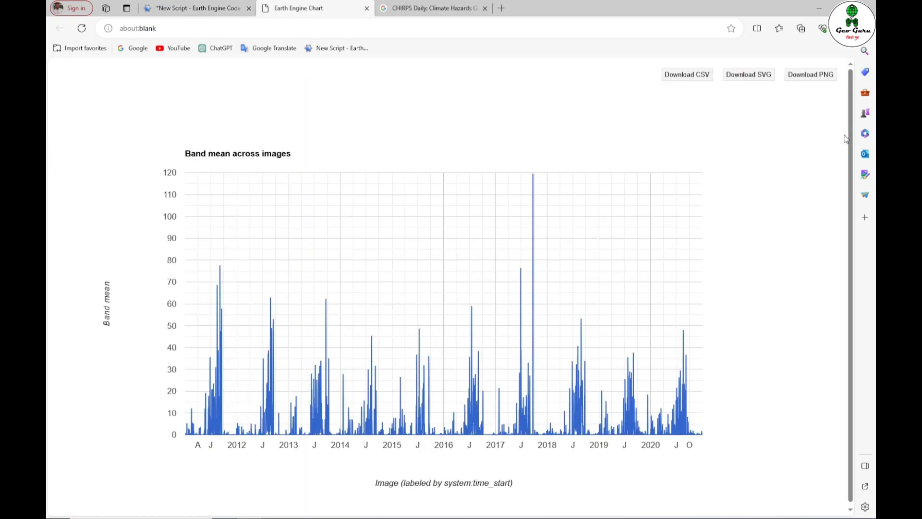
pyautogui.moveTo(229, 301)
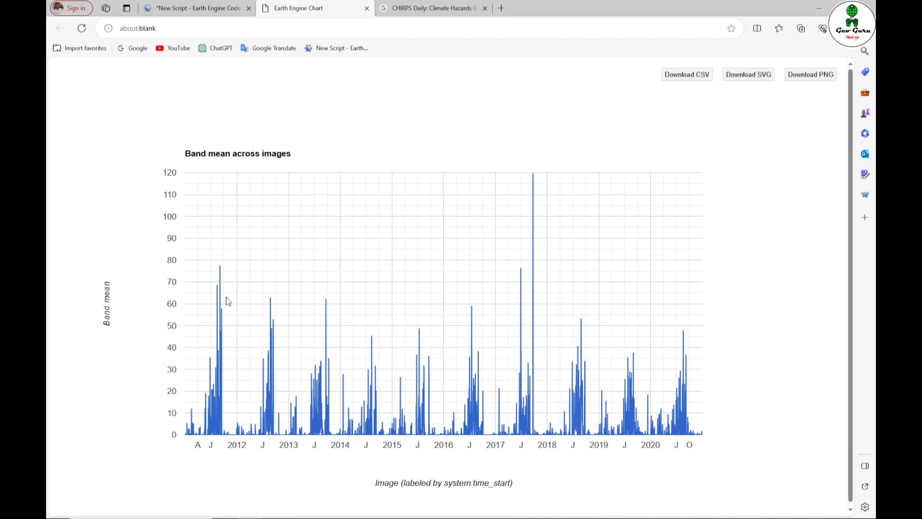
pyautogui.moveTo(217, 416)
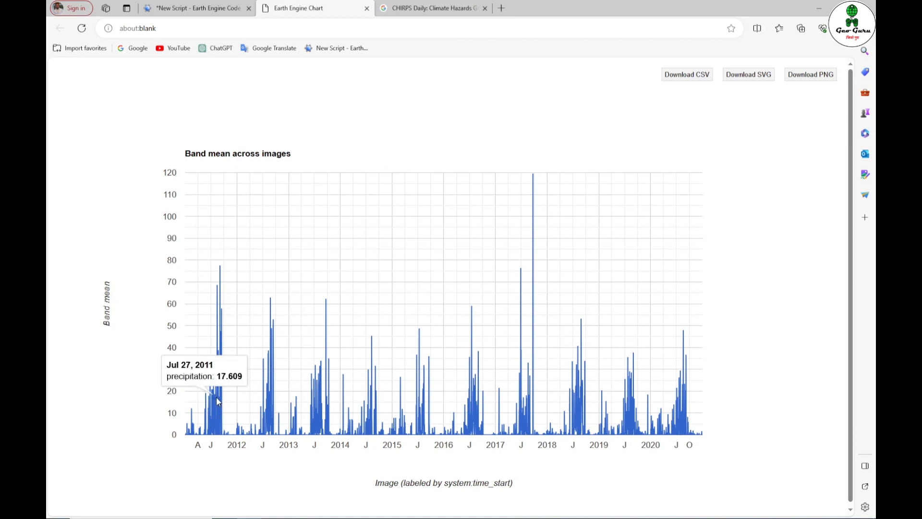
pyautogui.moveTo(188, 435)
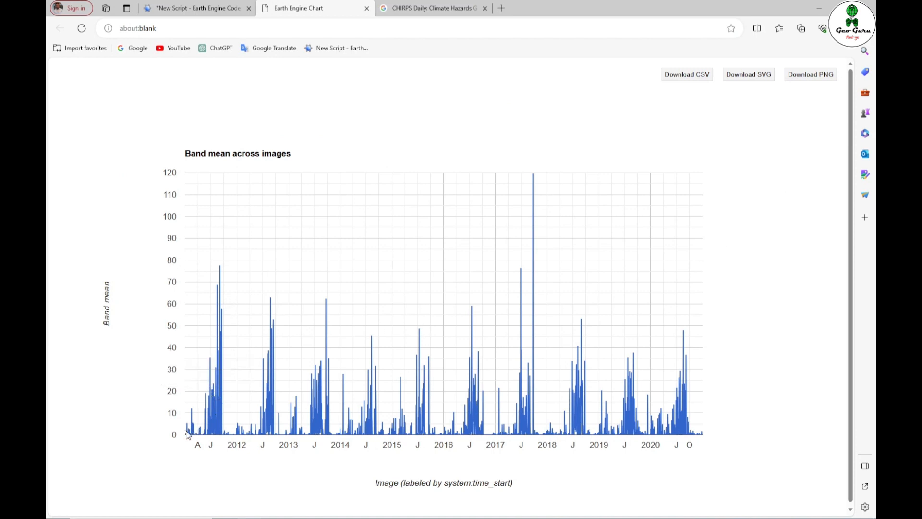
pyautogui.moveTo(186, 437)
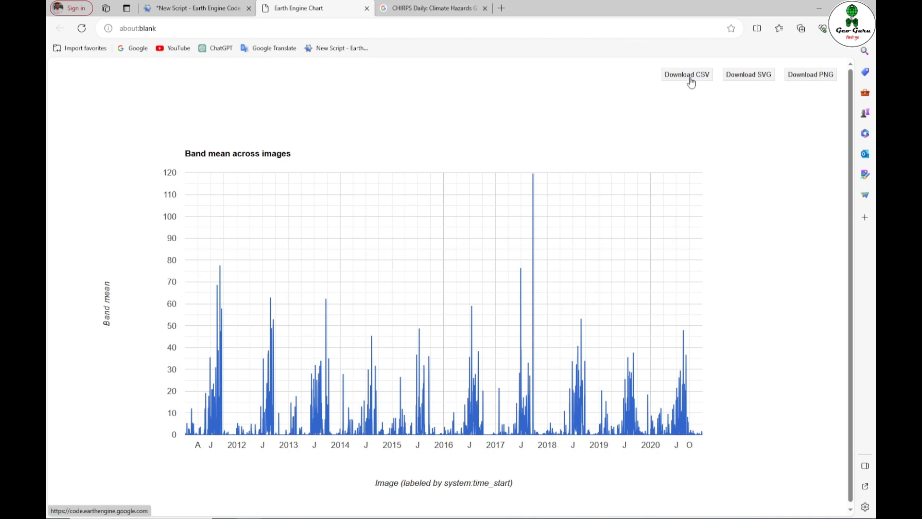
# Download the chart as ee-chart.csv, inspect precipitation values B2:B8 in Excel, and close without saving.
pyautogui.click(687, 74)
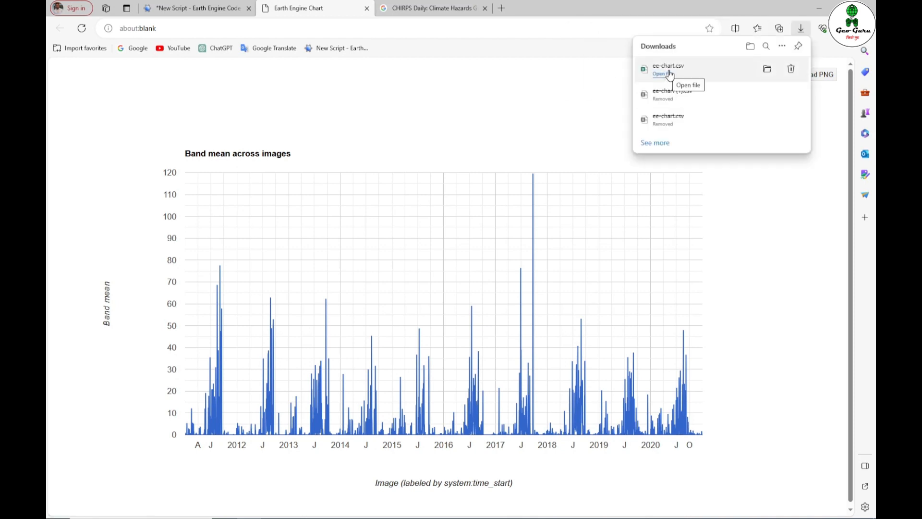
pyautogui.click(658, 73)
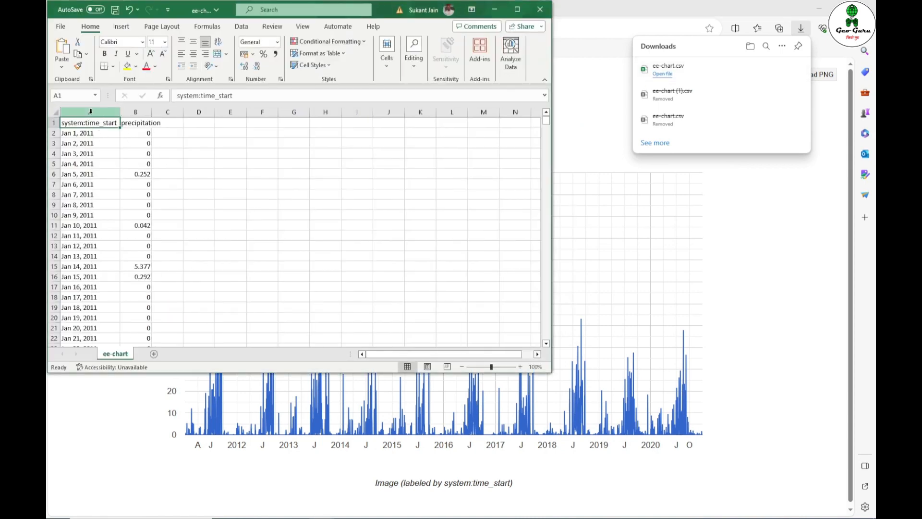
pyautogui.moveTo(89, 132); pyautogui.dragTo(89, 174)
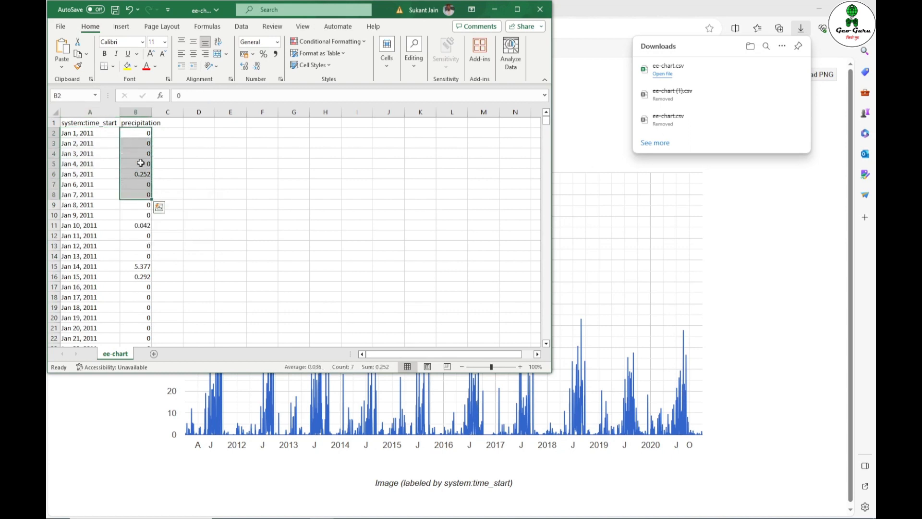
pyautogui.moveTo(194, 163)
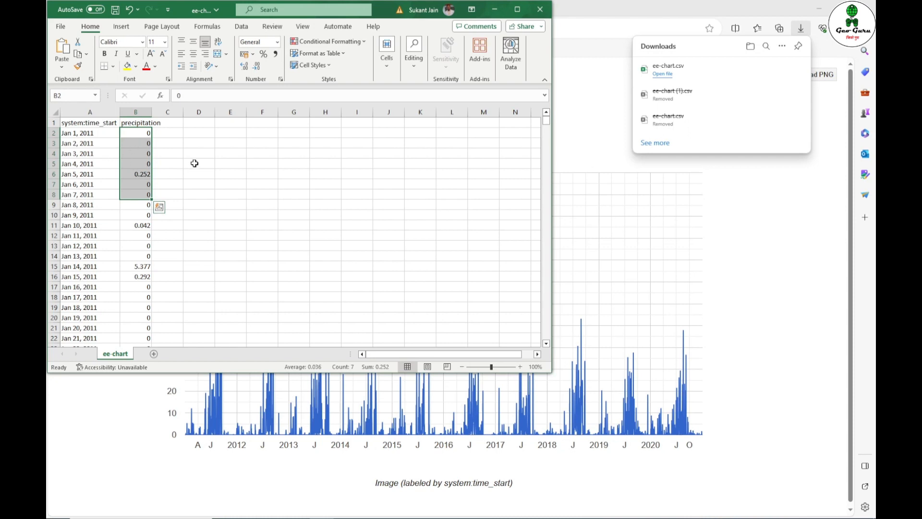
pyautogui.click(540, 9)
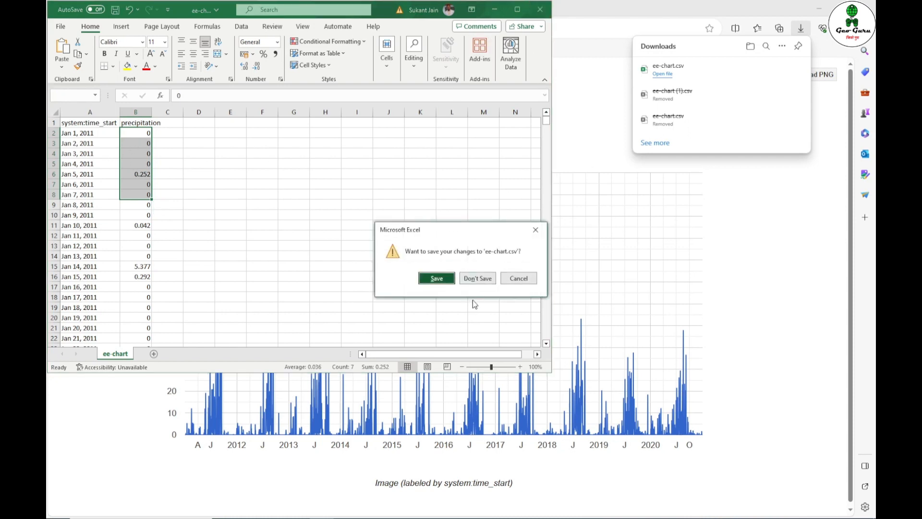
pyautogui.click(478, 278)
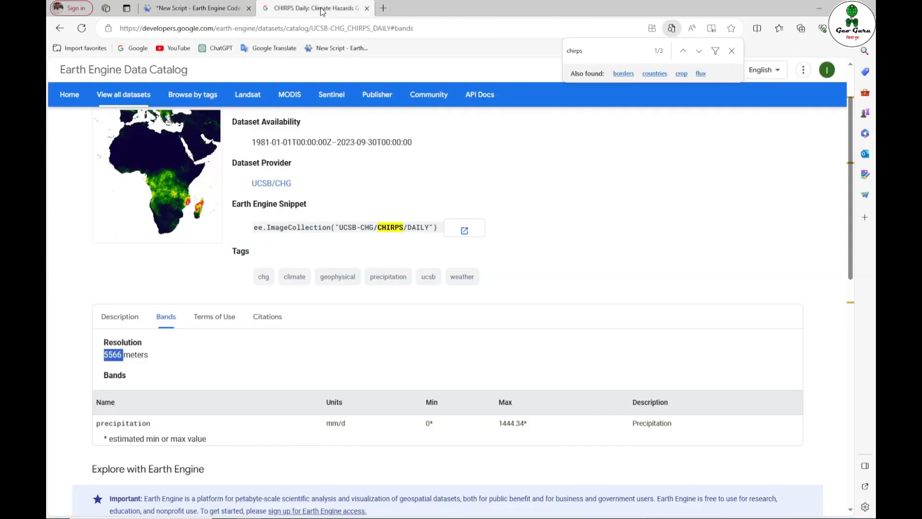
# Copy the TRMM/3B42 collection ID from its Data Catalog page into the script's ImageCollection.
pyautogui.click(61, 28)
pyautogui.write('trmm')
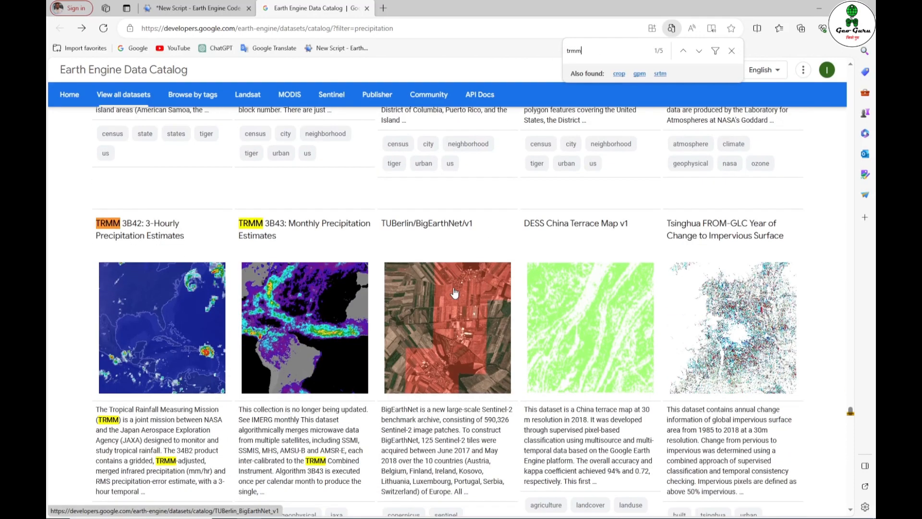
pyautogui.scroll(-3)
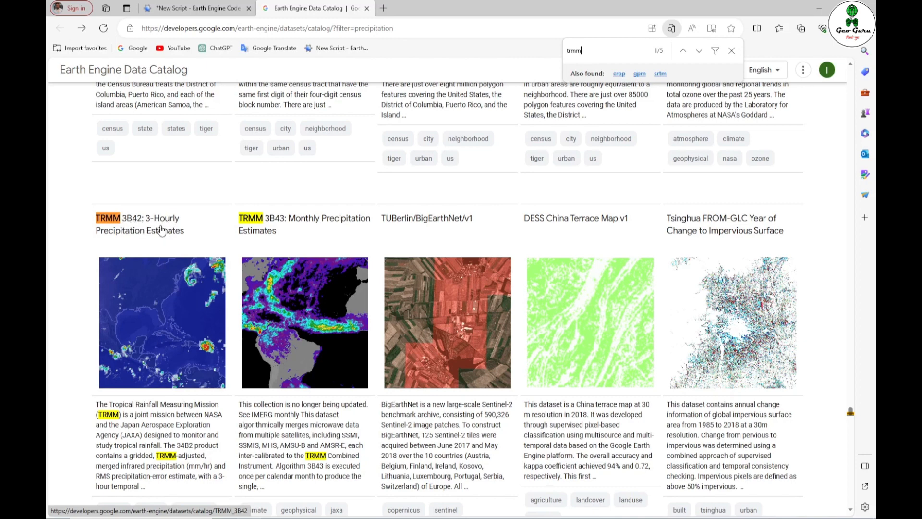
pyautogui.click(137, 218)
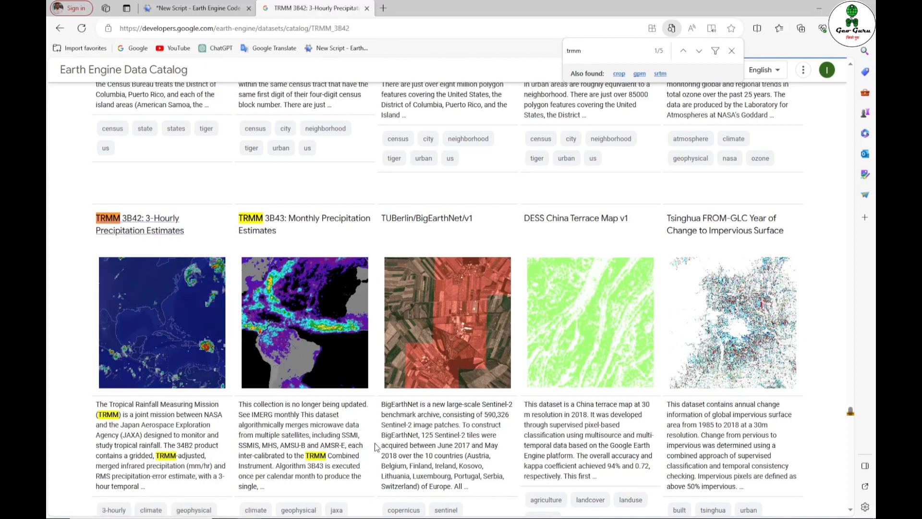
pyautogui.click(130, 225)
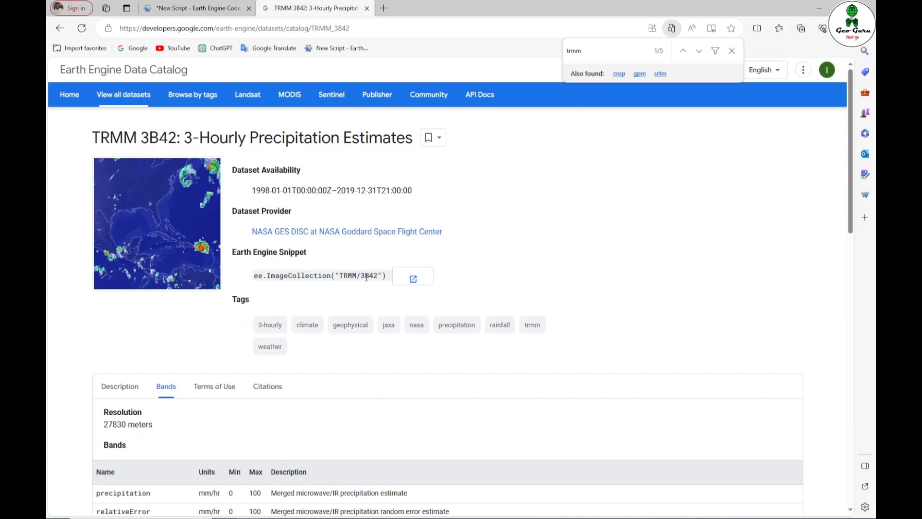
pyautogui.doubleClick(357, 276)
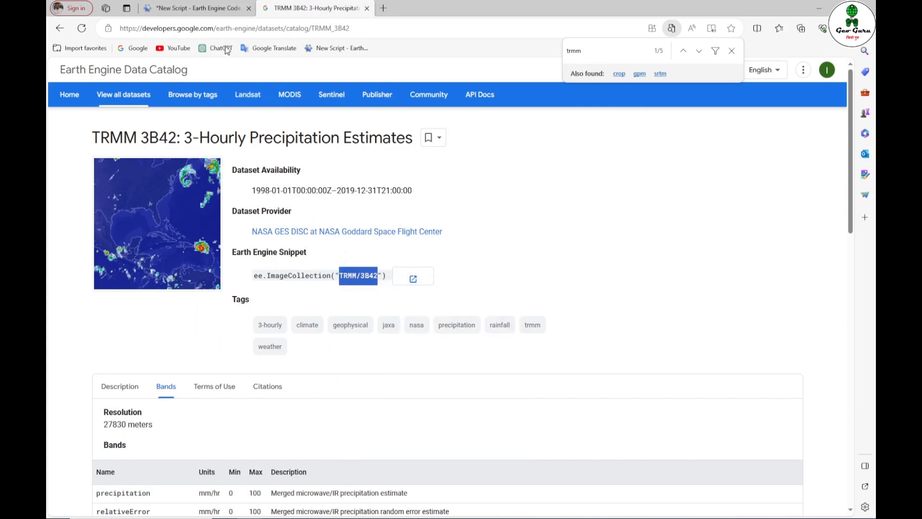
pyautogui.click(201, 8)
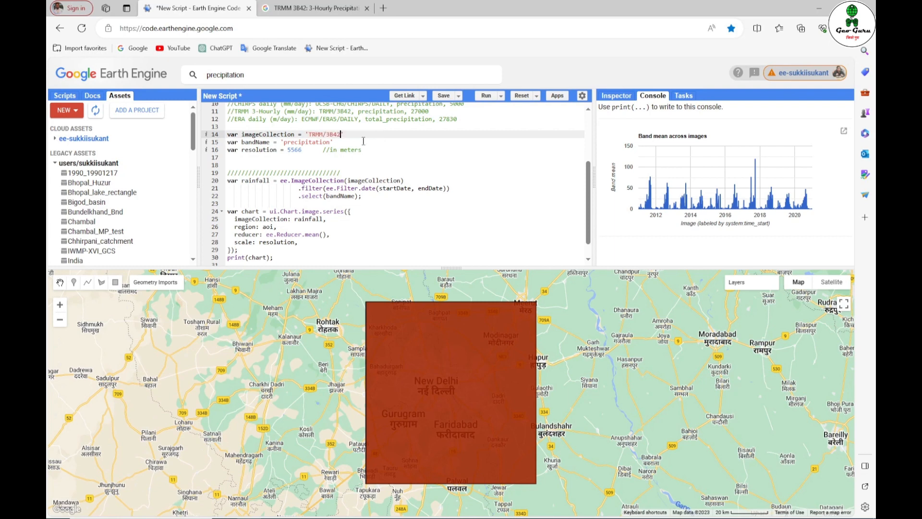
# Replace the script's 5566 m resolution with the TRMM catalog value 27830 m.
pyautogui.click(314, 8)
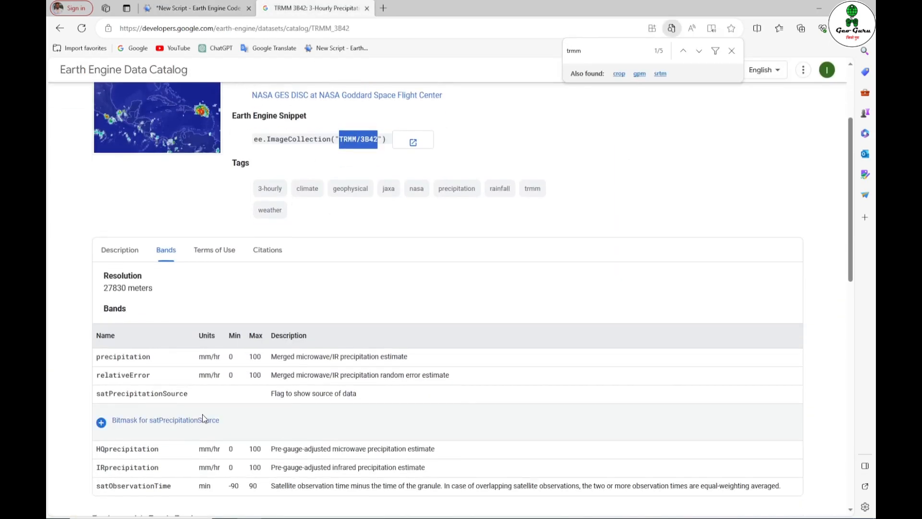
pyautogui.doubleClick(123, 356)
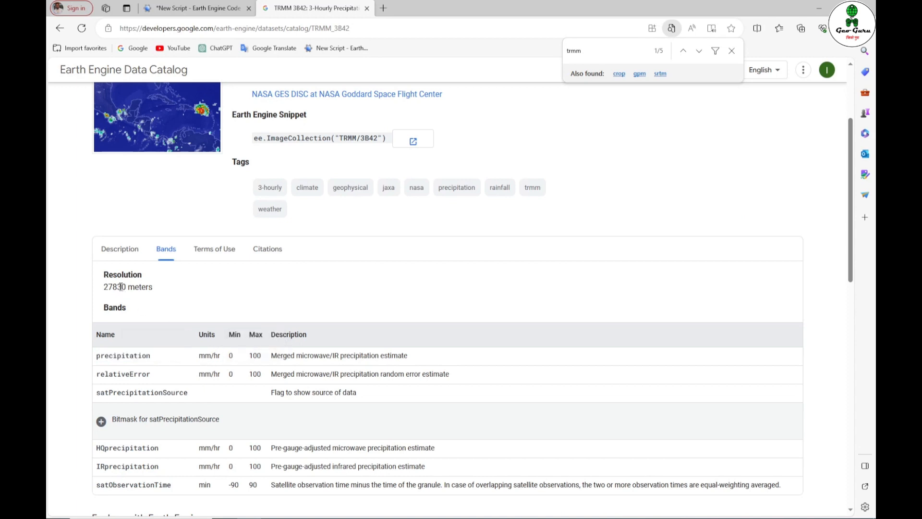
pyautogui.doubleClick(114, 287)
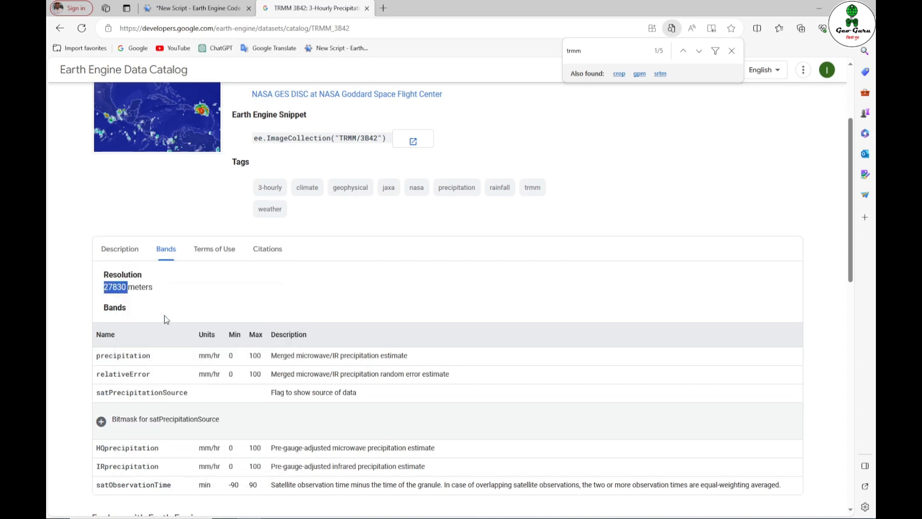
pyautogui.click(195, 8)
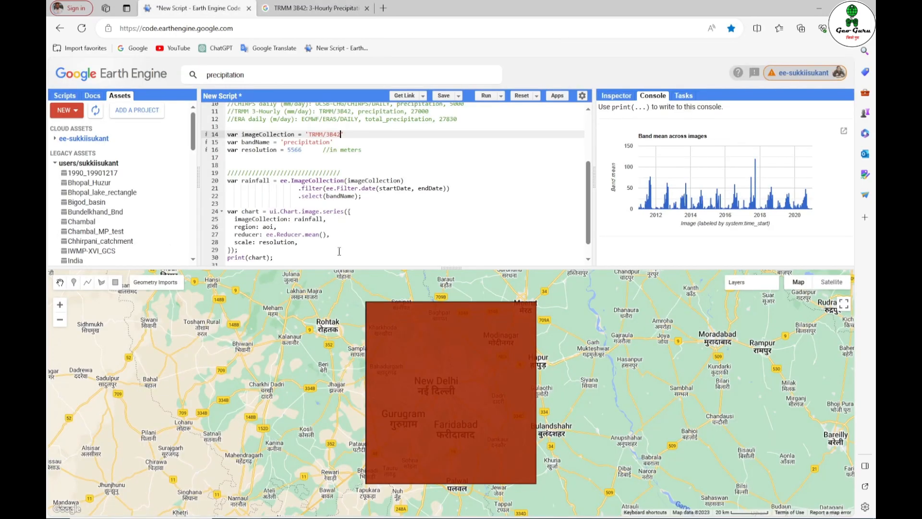
pyautogui.doubleClick(294, 149)
pyautogui.write('27830')
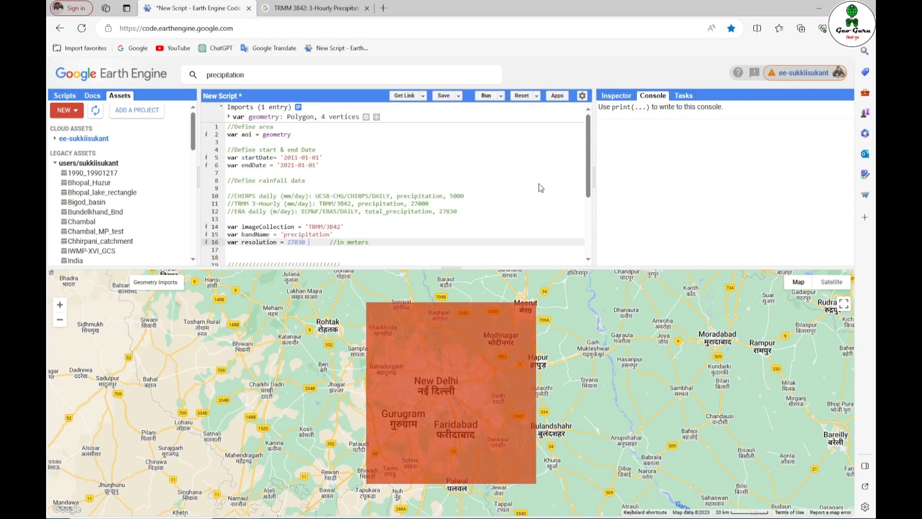
# Run the TRMM script and read the console error about exceeding 5000 collection elements.
pyautogui.click(486, 95)
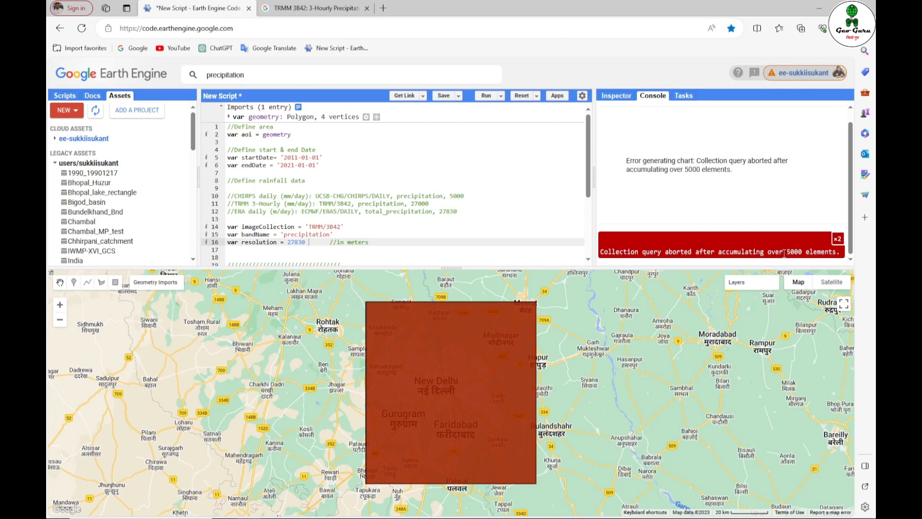
pyautogui.moveTo(549, 199)
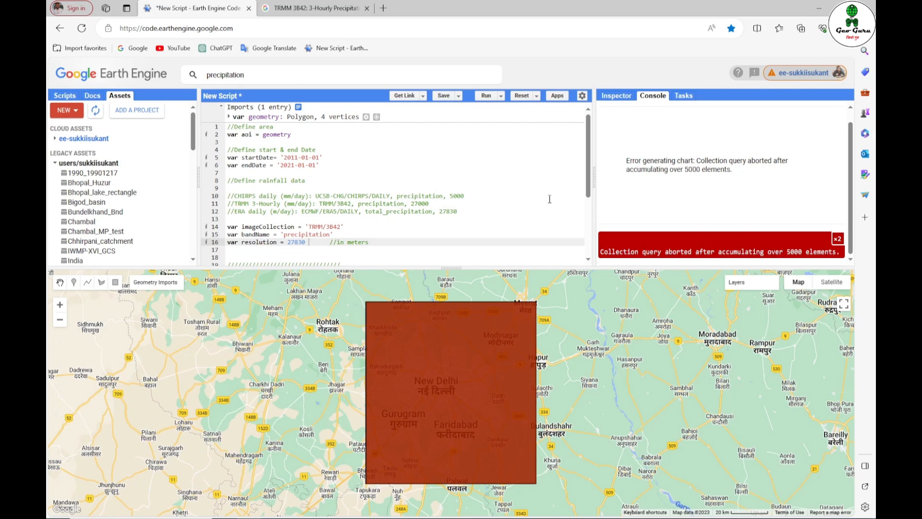
pyautogui.scroll(-3)
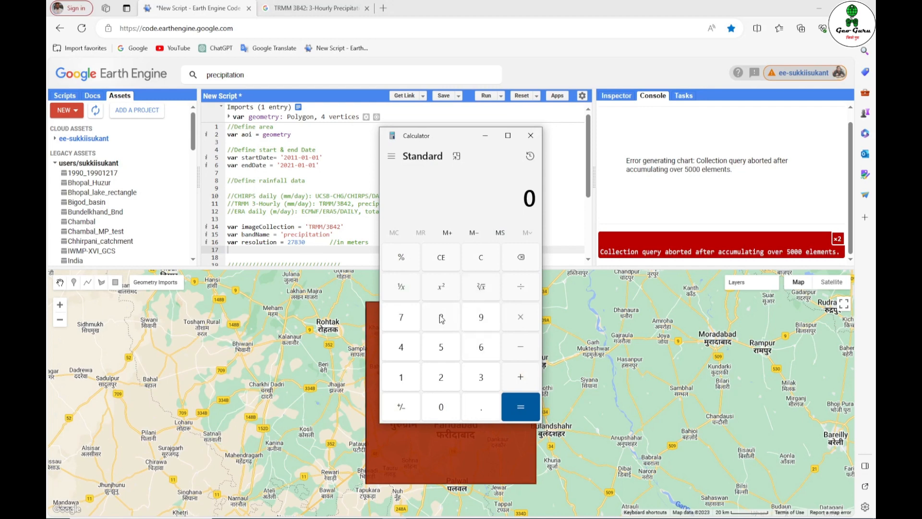
# Work out 5000 ÷ 8 = 625 in Calculator, then close it.
pyautogui.click(480, 377)
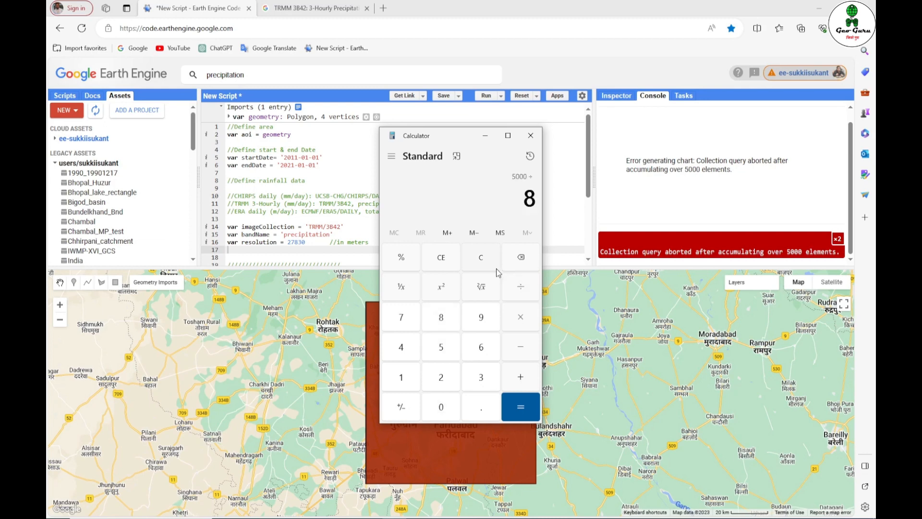
pyautogui.click(519, 407)
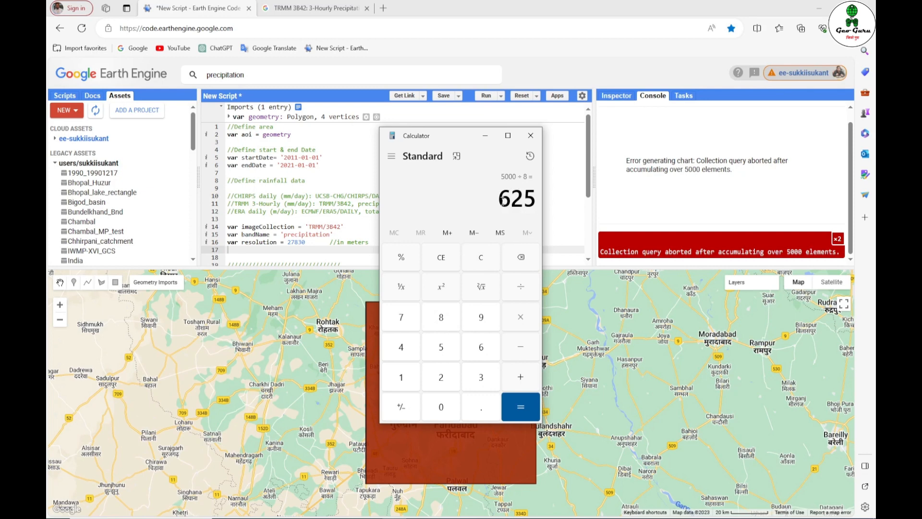
pyautogui.doubleClick(516, 199)
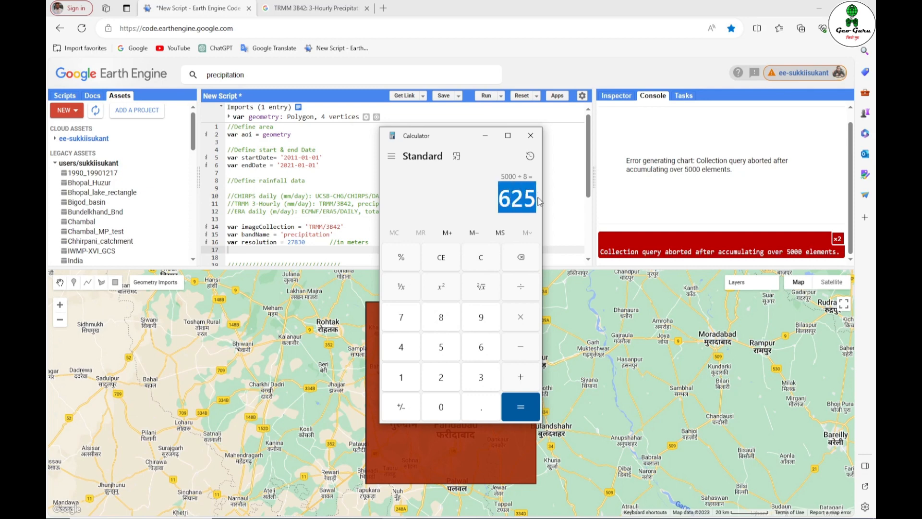
pyautogui.click(531, 136)
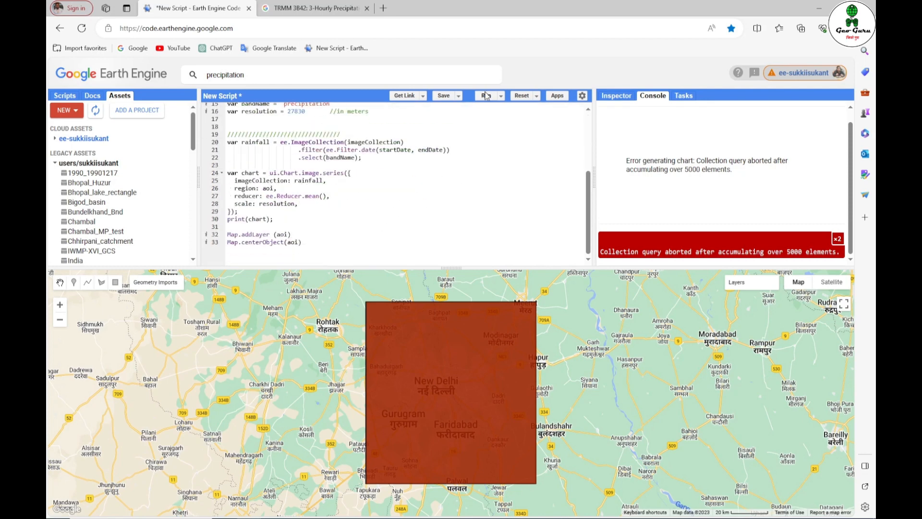
# Rerun the script to chart 2011 TRMM rainfall, pop the chart out and download its CSV.
pyautogui.click(486, 95)
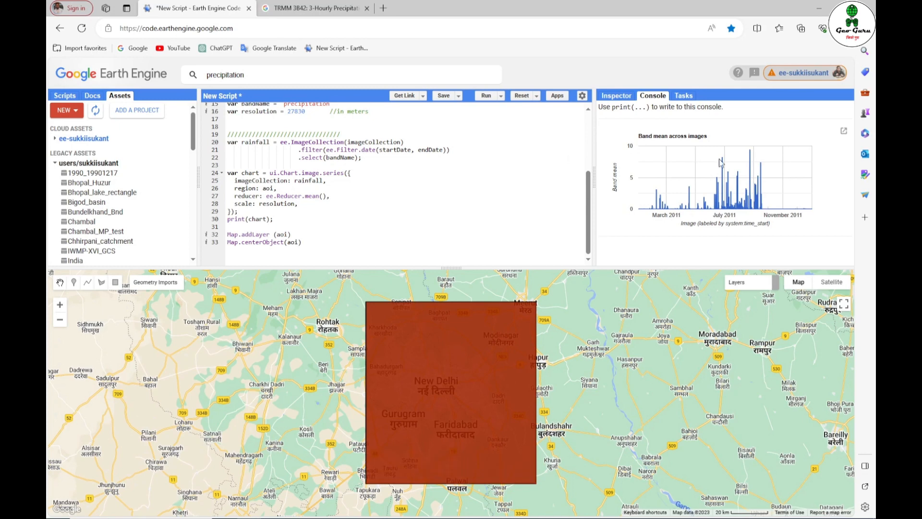
pyautogui.click(843, 131)
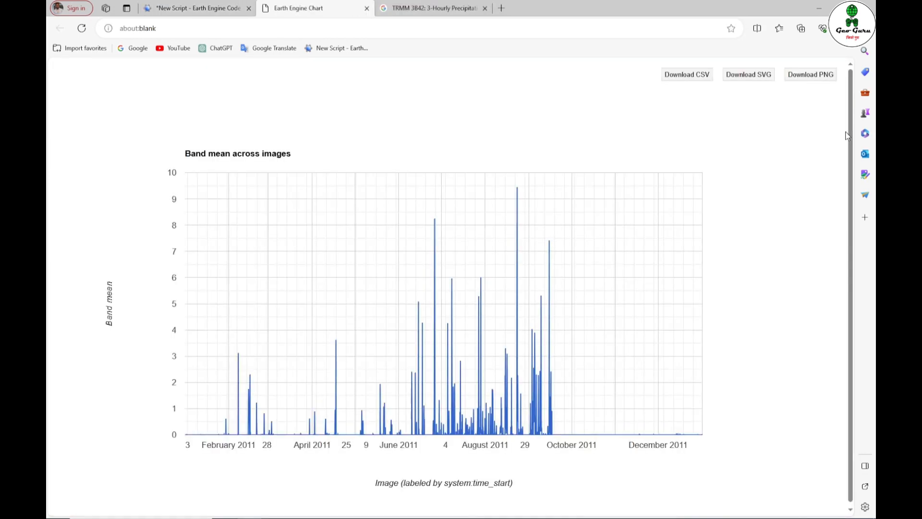
pyautogui.click(687, 75)
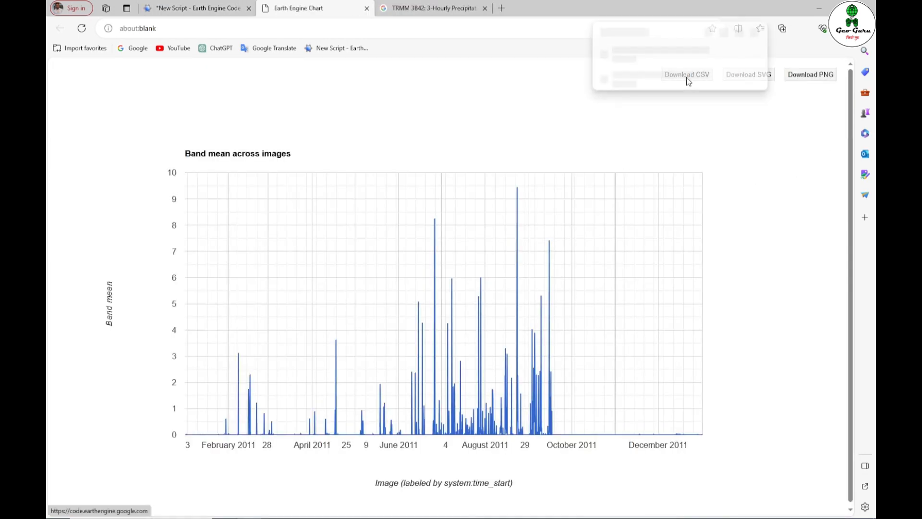
# Open the downloaded ee-chart (1).csv of 2011 TRMM readings in Excel.
pyautogui.click(687, 75)
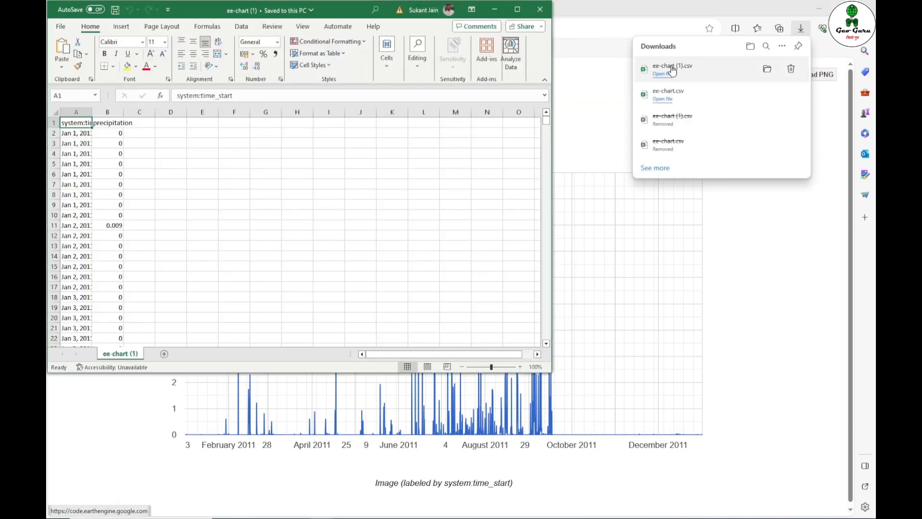
pyautogui.moveTo(90, 115)
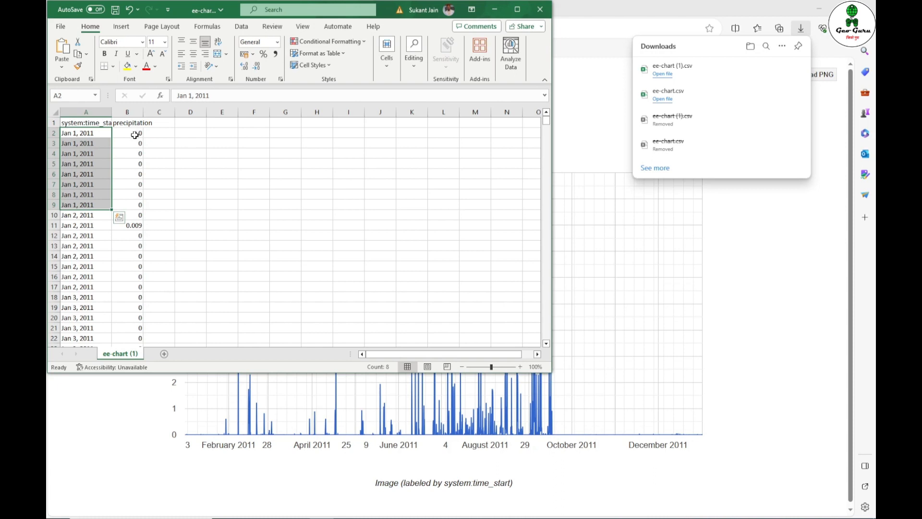
pyautogui.moveTo(144, 141)
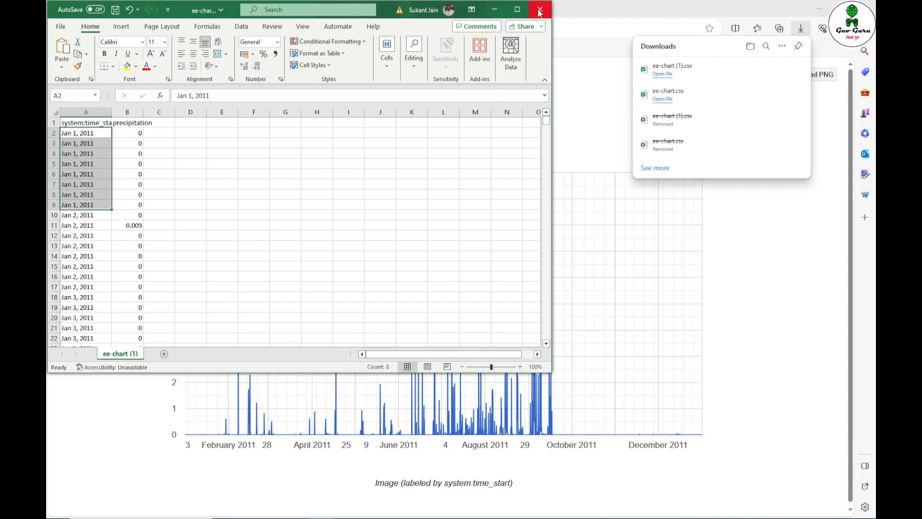
# Close Excel and return to the TRMM script with its 2011 rainfall chart.
pyautogui.click(539, 8)
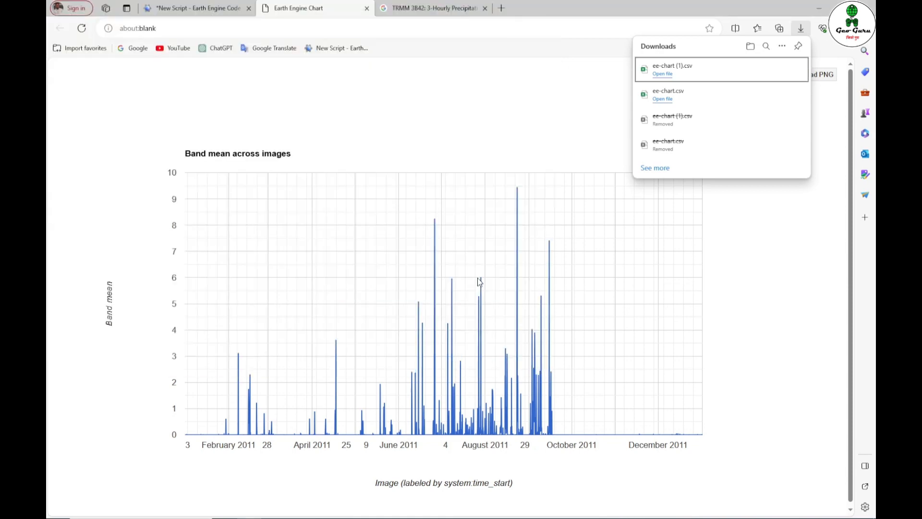
pyautogui.click(196, 8)
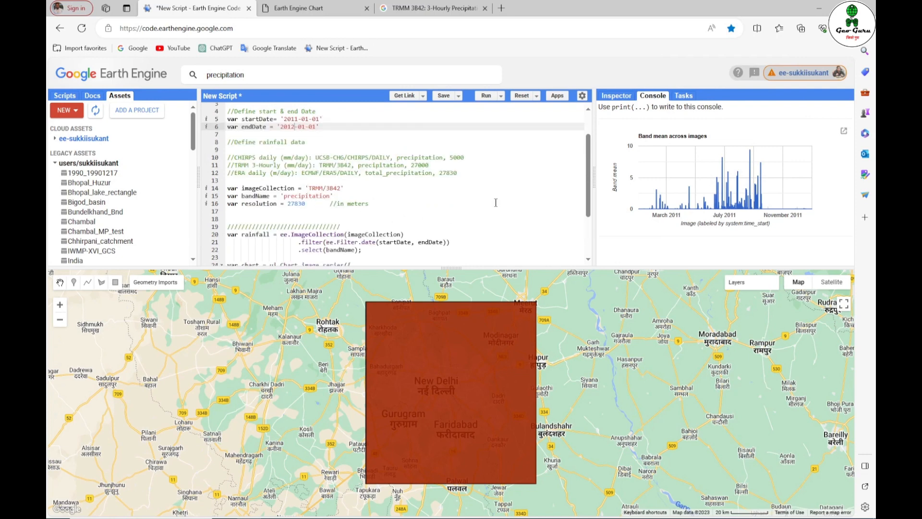
pyautogui.scroll(-3)
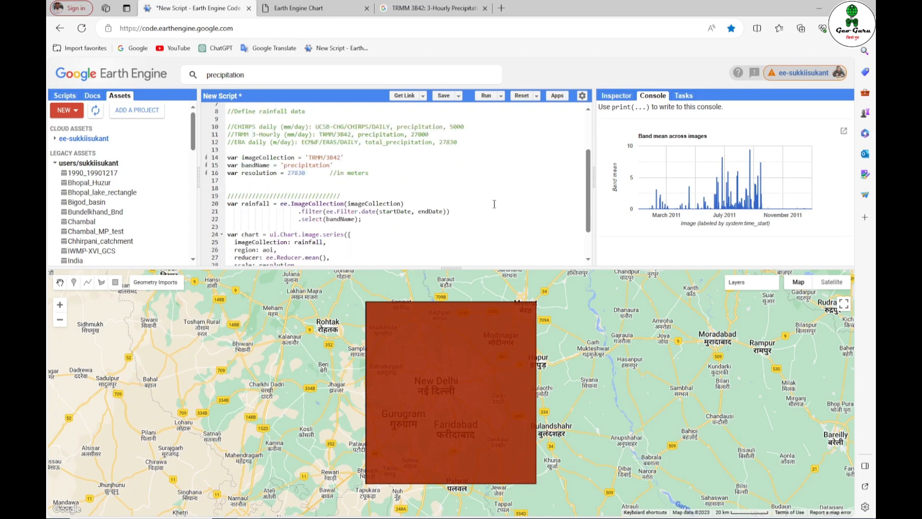